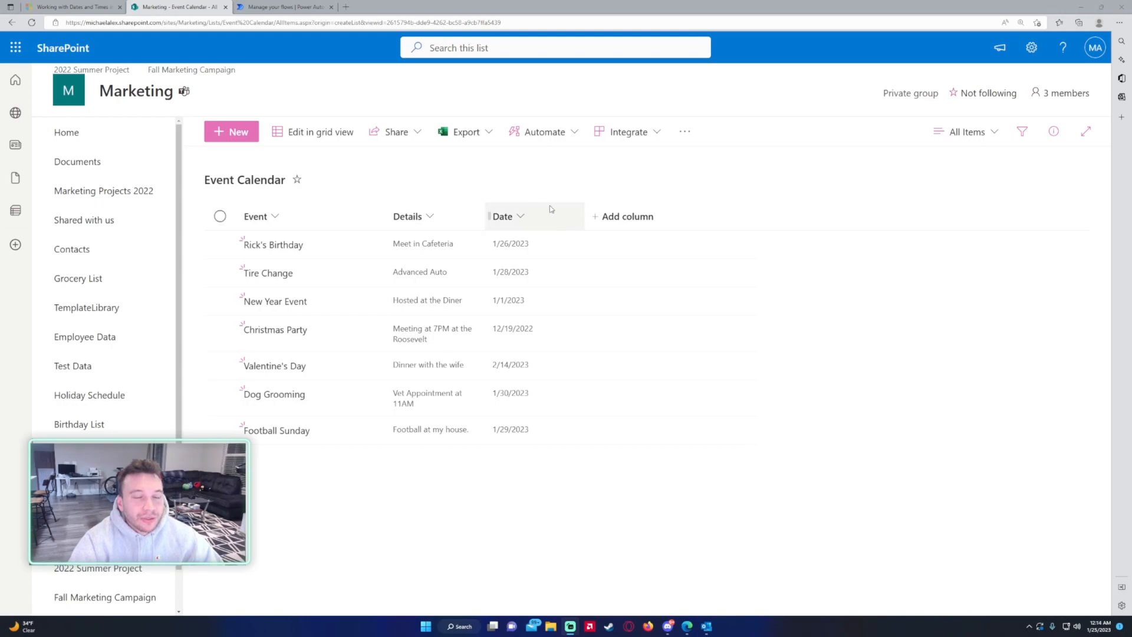
pyautogui.moveTo(275, 366)
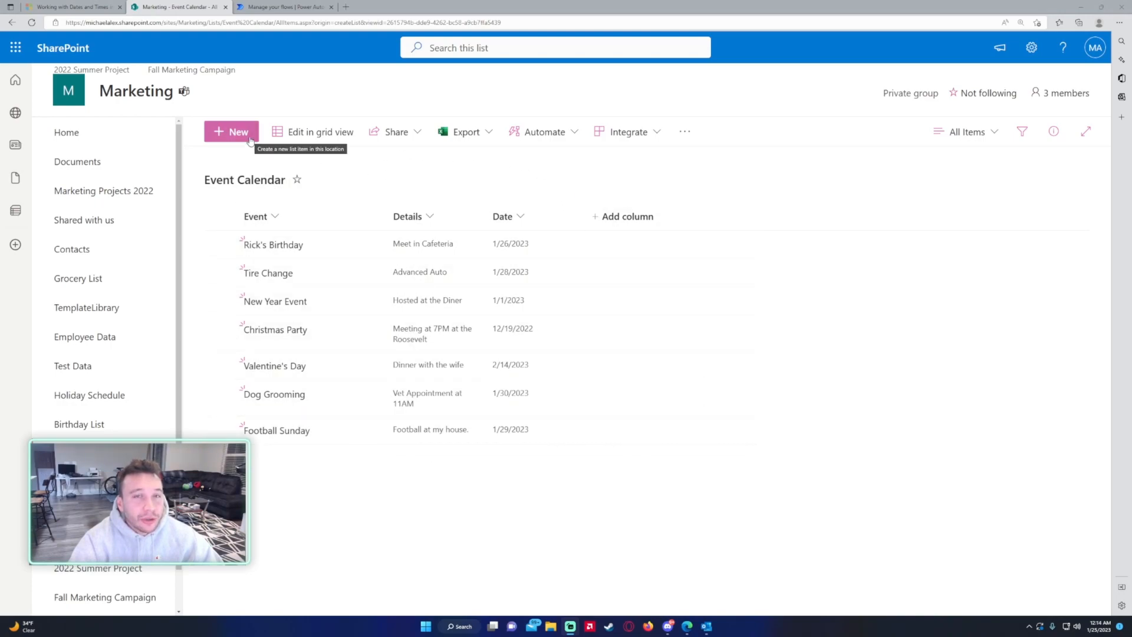
# - Peek at the Event Calendar's new-event form, then start a new Scheduled cloud flow
pyautogui.click(231, 131)
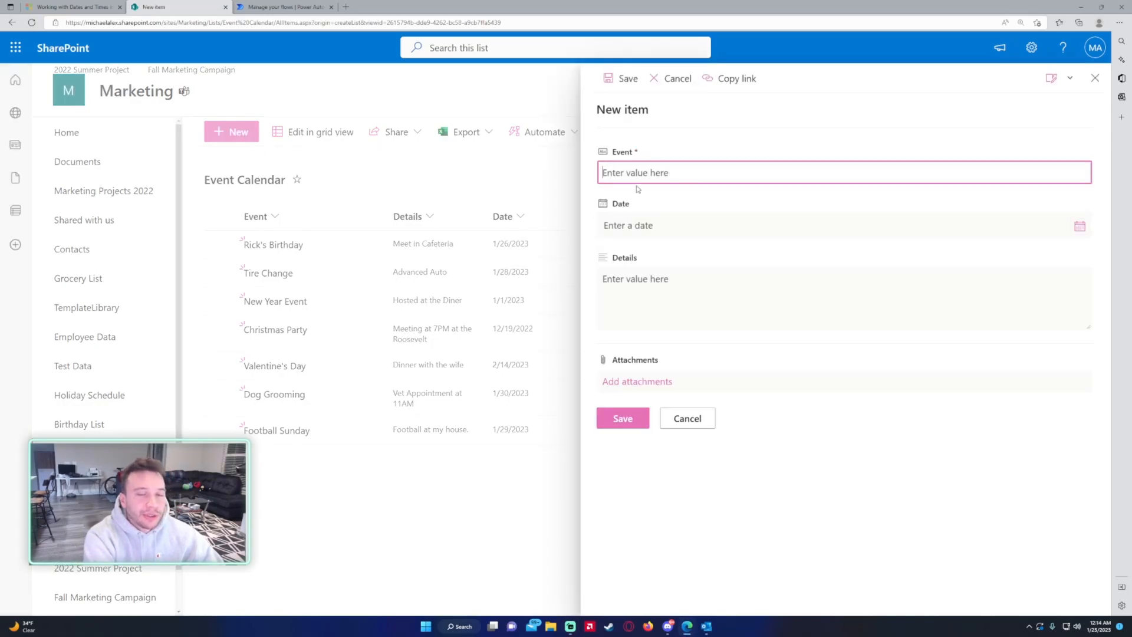
pyautogui.click(686, 417)
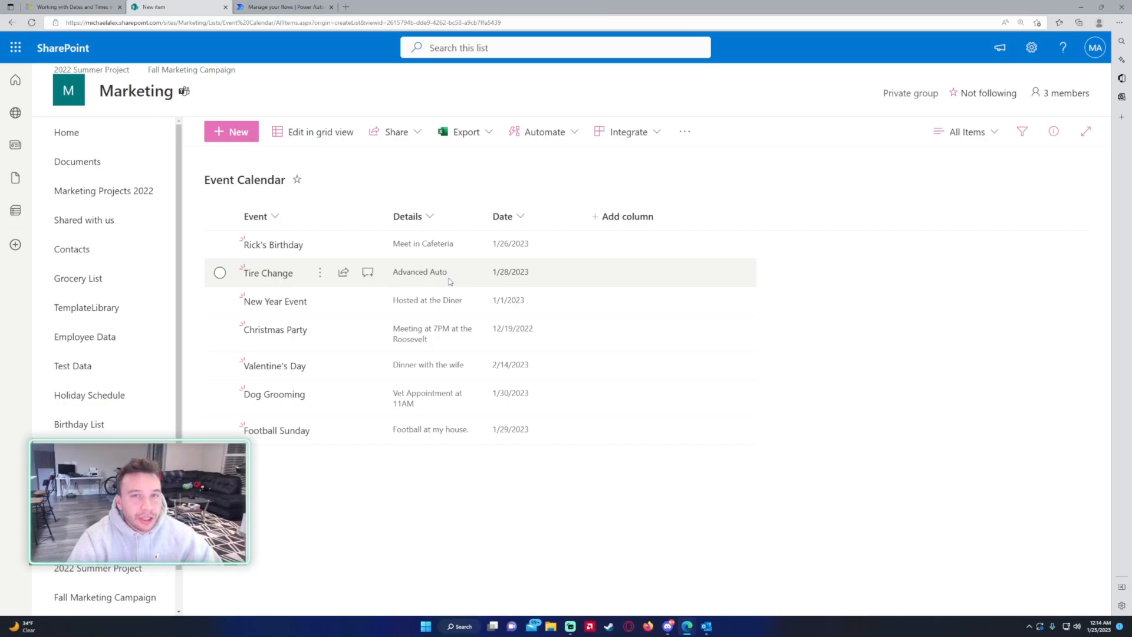
pyautogui.moveTo(327, 47)
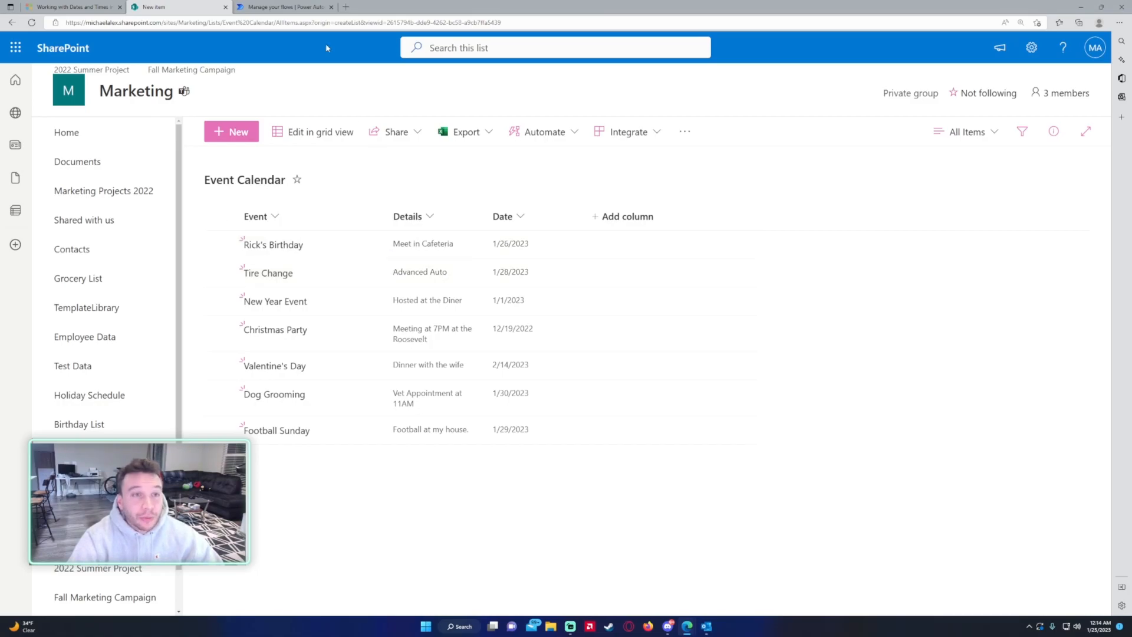
pyautogui.click(282, 7)
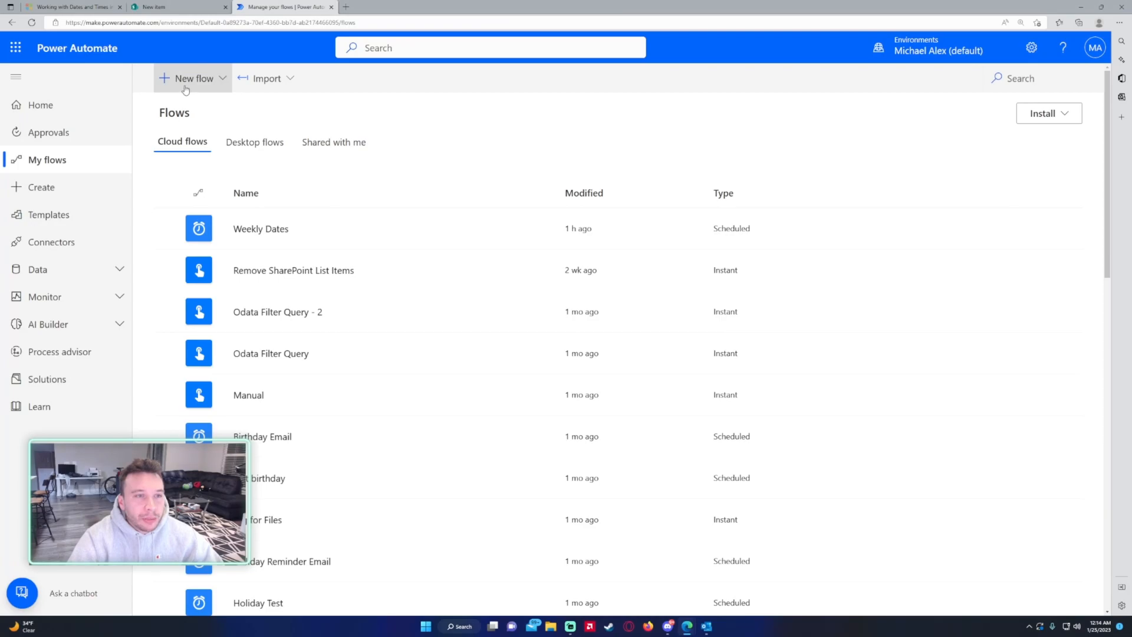
pyautogui.click(193, 78)
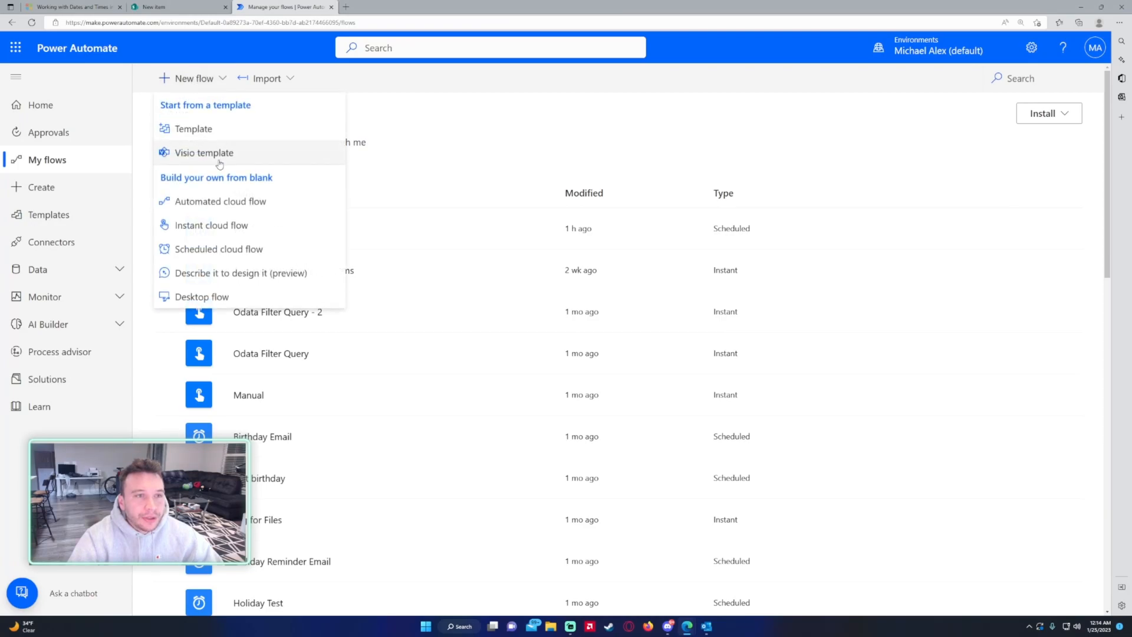
pyautogui.moveTo(219, 249)
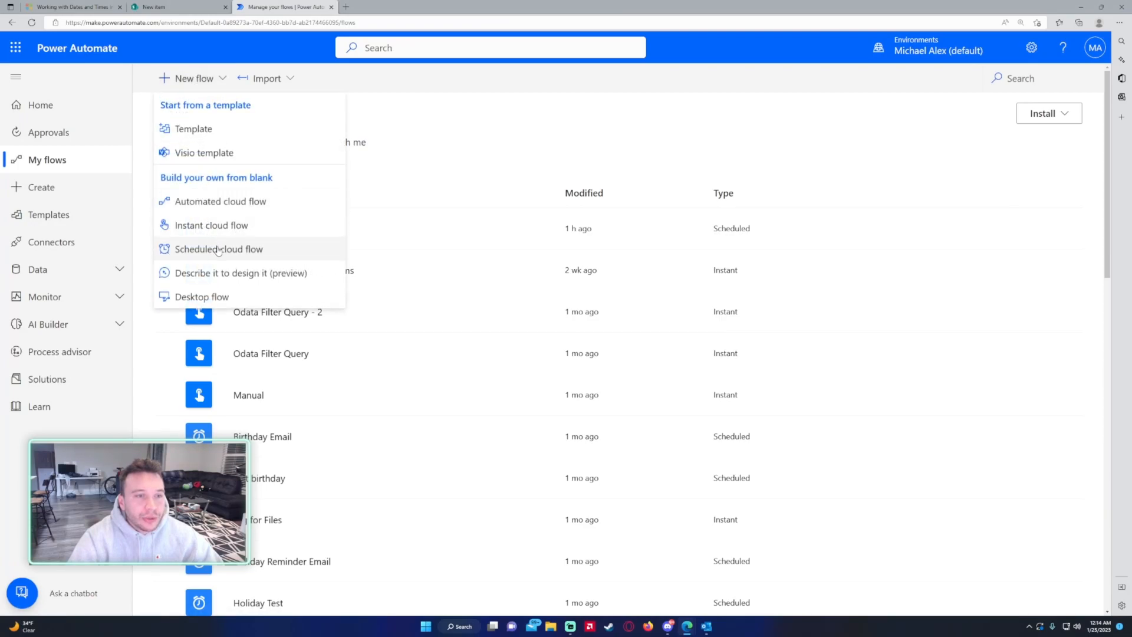
pyautogui.click(219, 249)
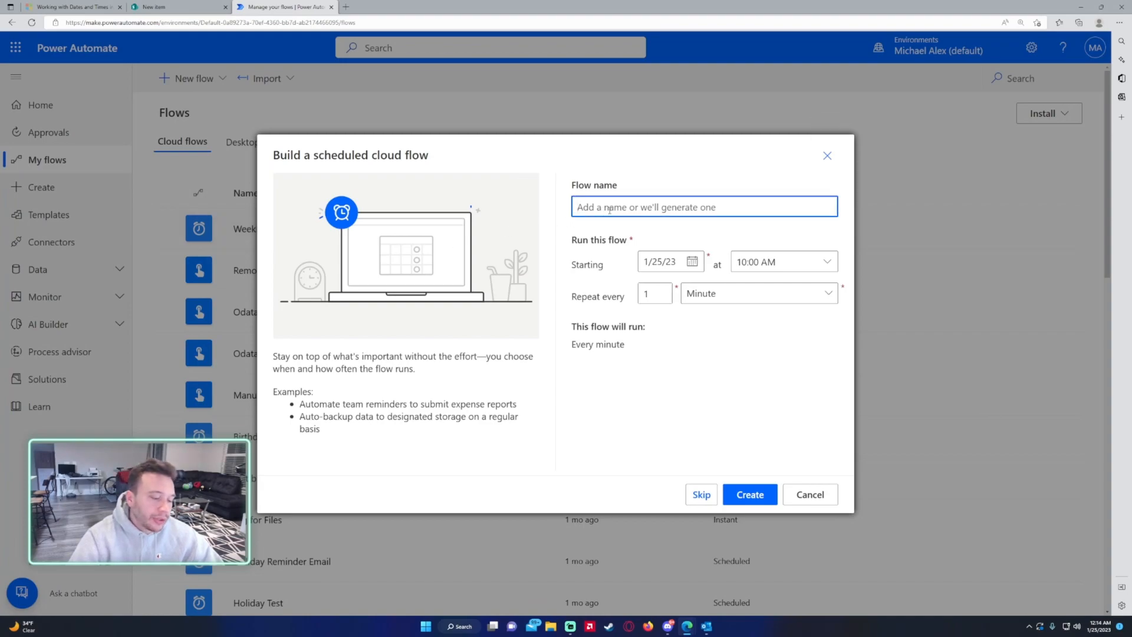
pyautogui.moveTo(633, 224)
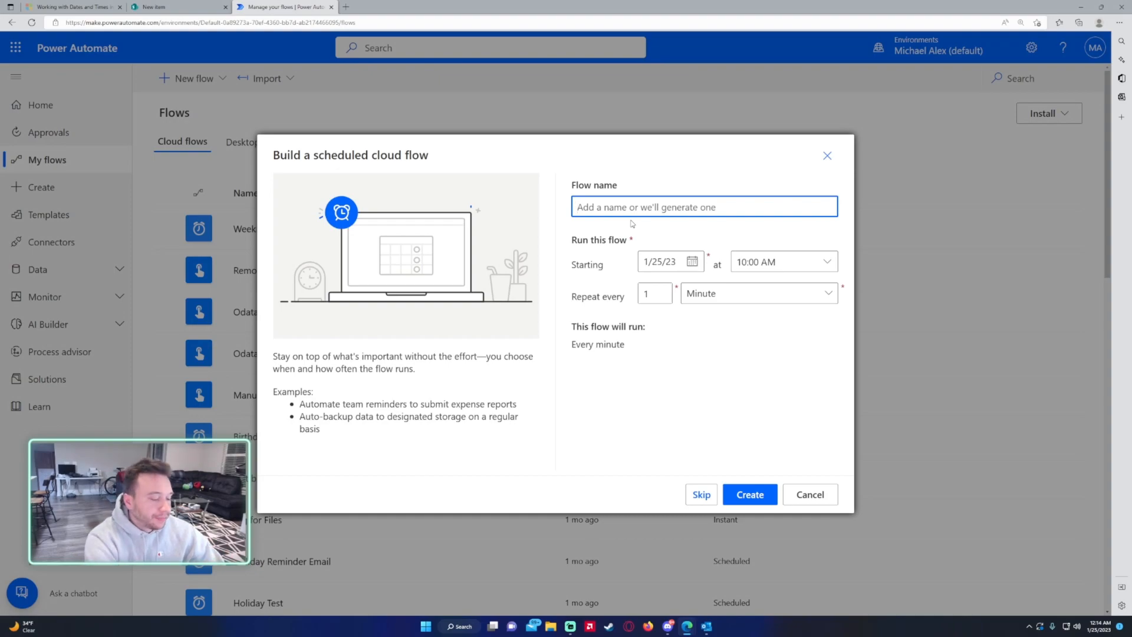
# - Create 'Automated Weekly Events Email' recurring every 1 Week on Sunday, starting 3:00 PM
pyautogui.write('Automated Weekly Events Email')
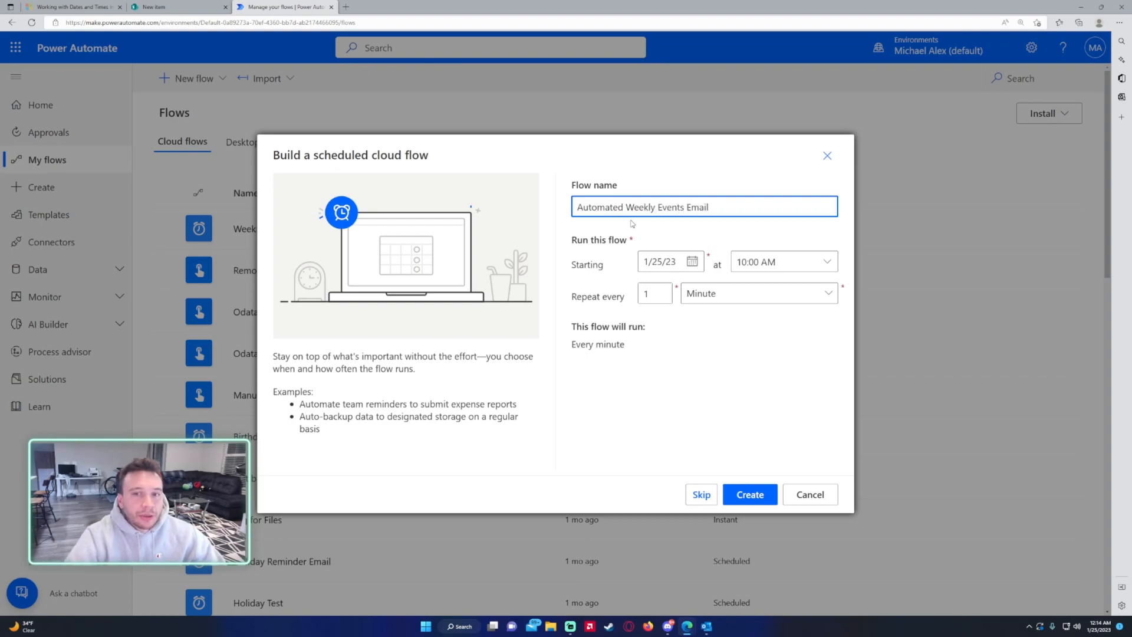
pyautogui.click(827, 262)
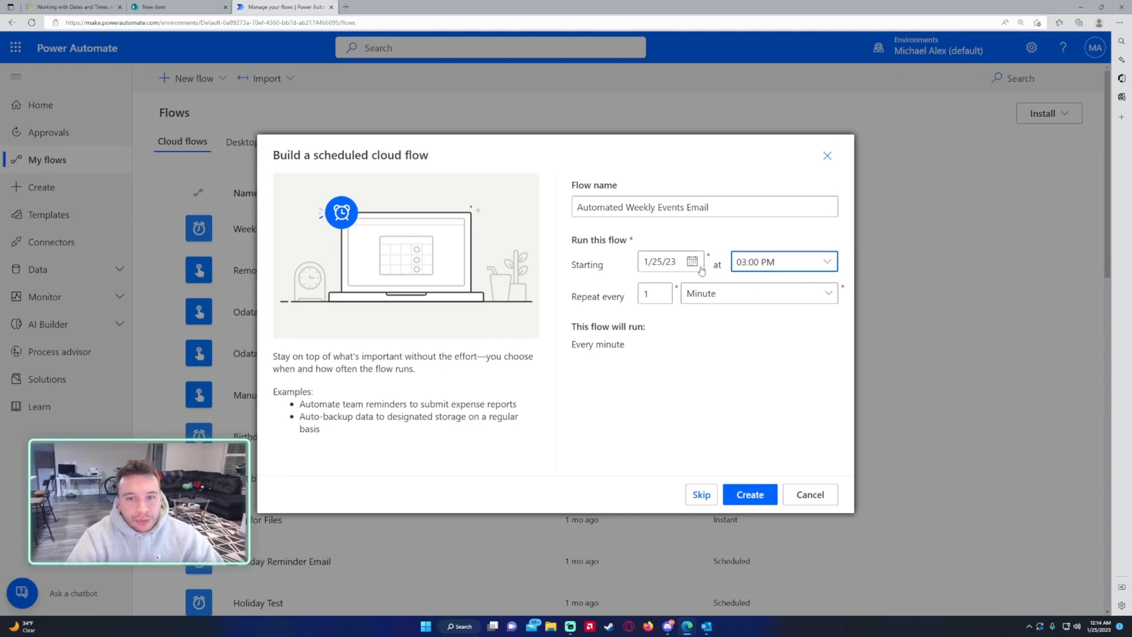
pyautogui.click(655, 293)
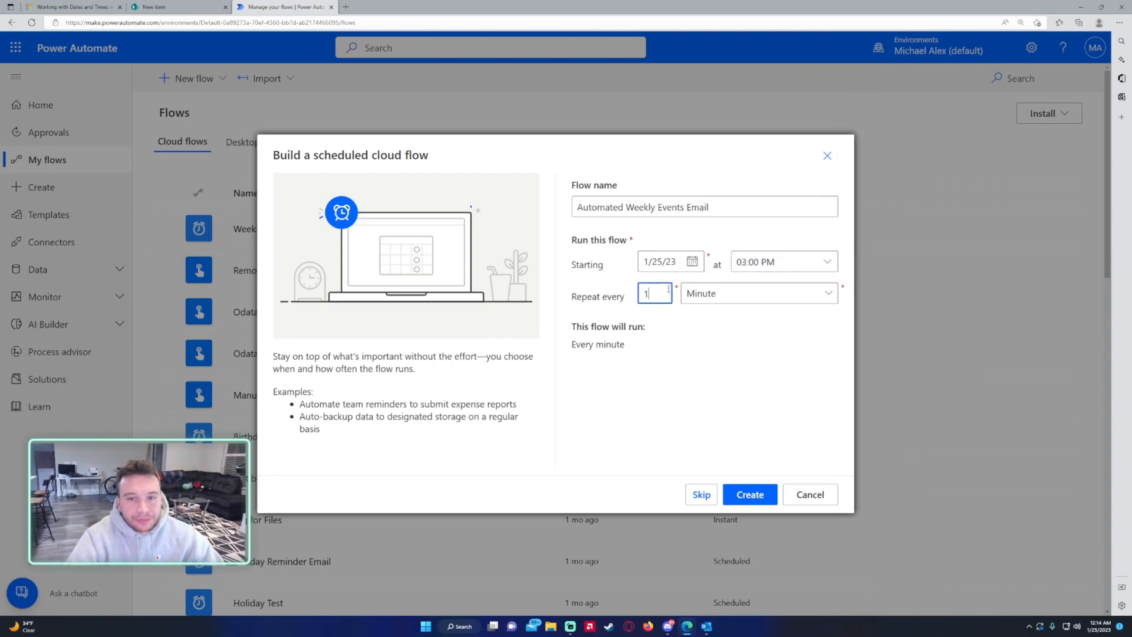
pyautogui.click(758, 294)
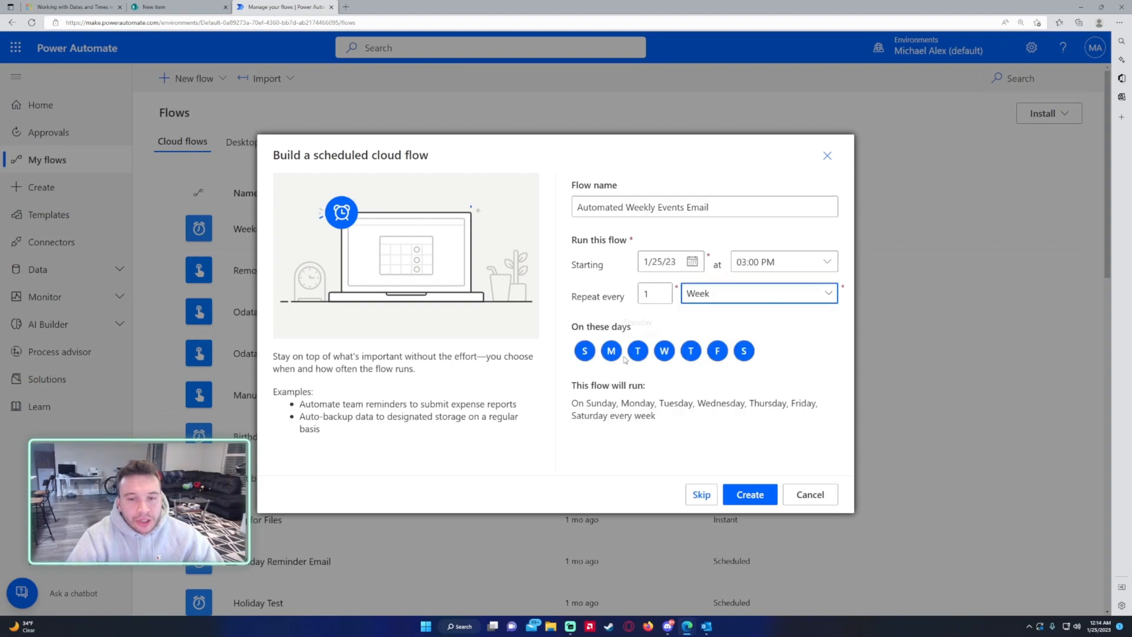
pyautogui.click(611, 352)
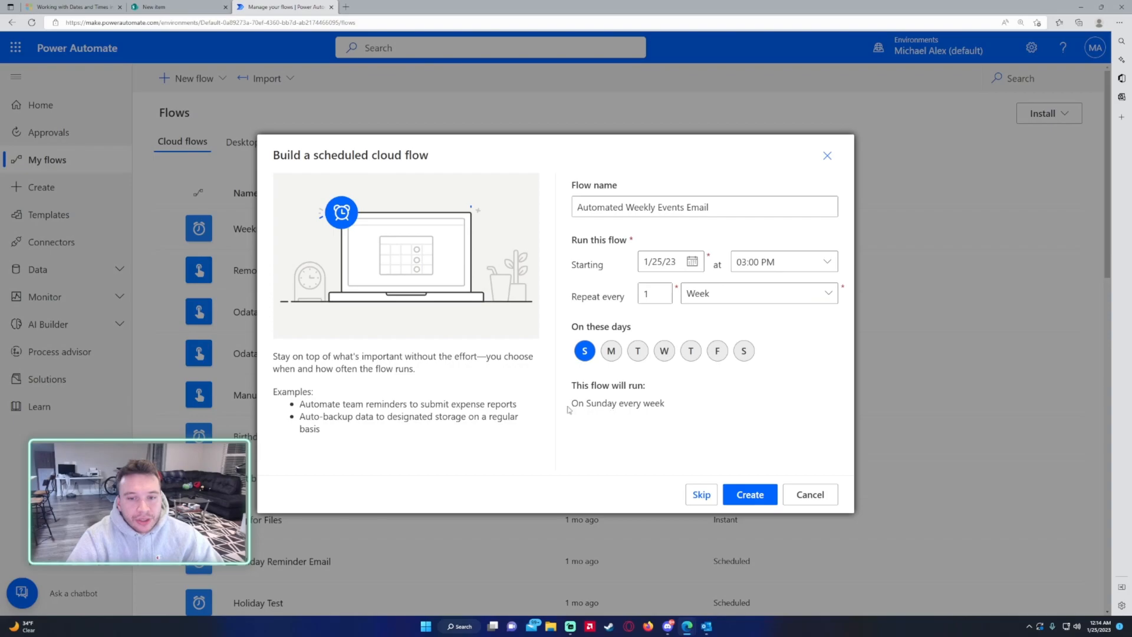
pyautogui.click(749, 494)
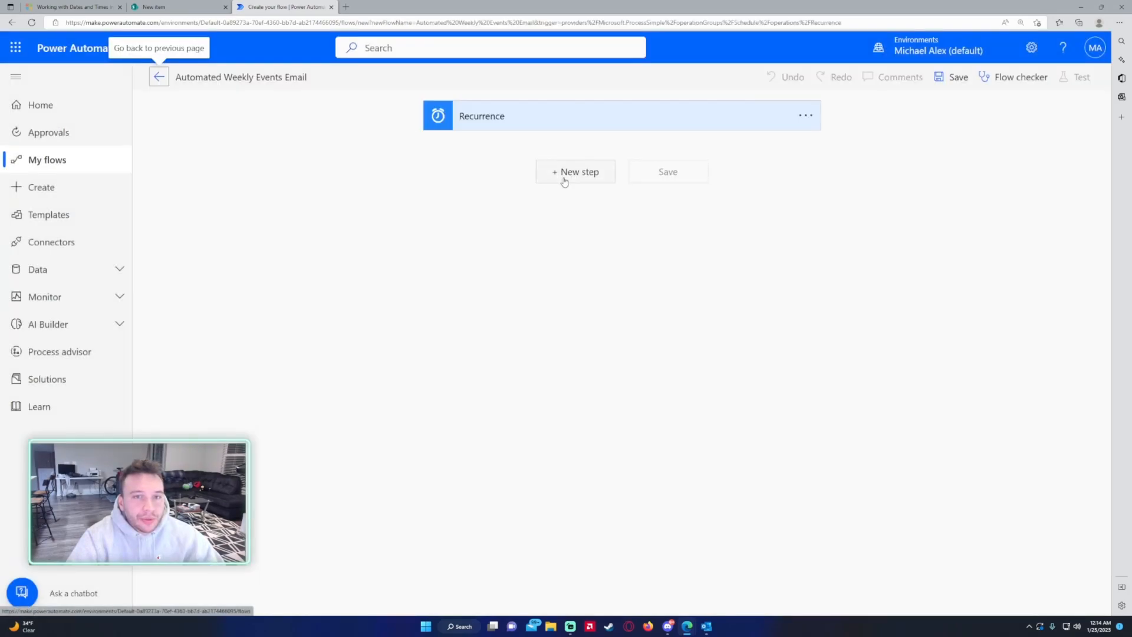
pyautogui.moveTo(574, 177)
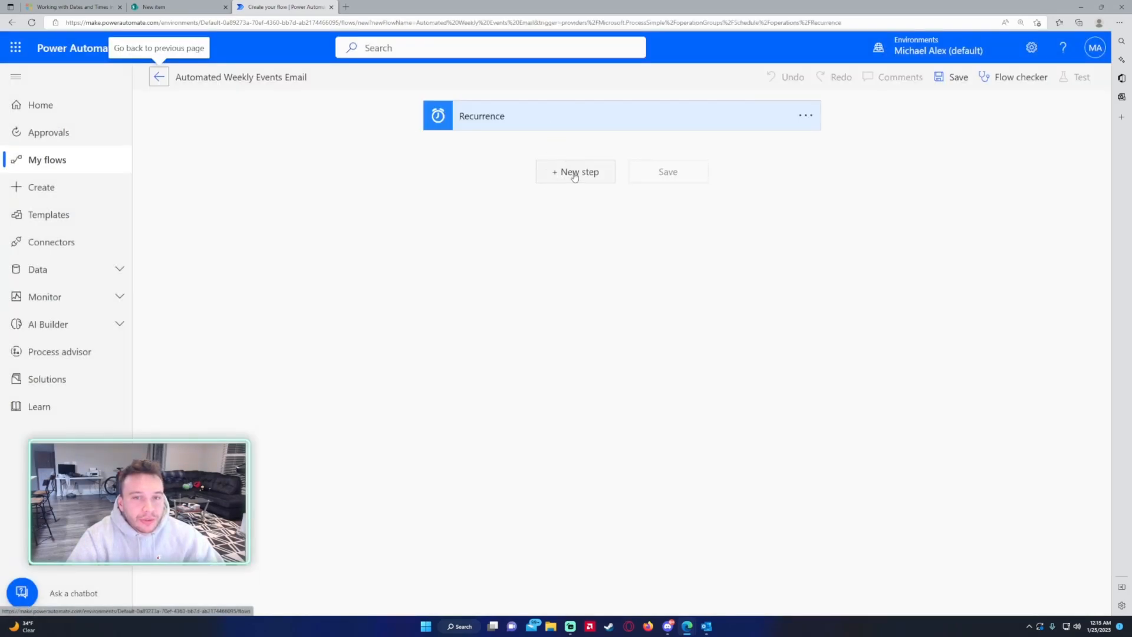
# - Add a SharePoint Get items action after the Recurrence trigger
pyautogui.click(575, 172)
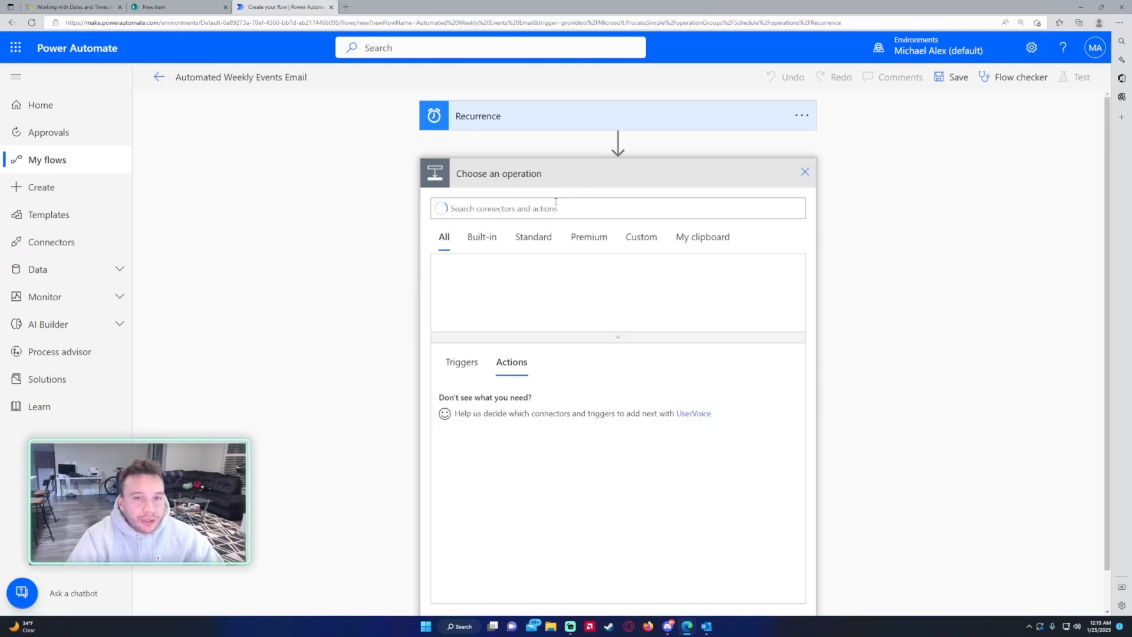
pyautogui.write('get items')
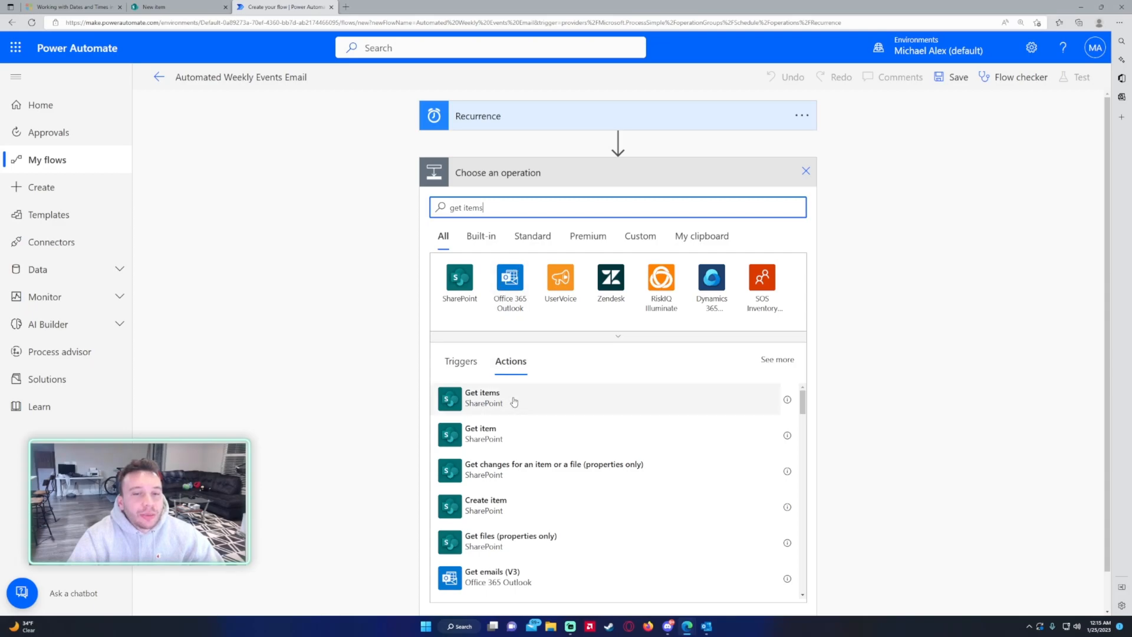
pyautogui.click(482, 397)
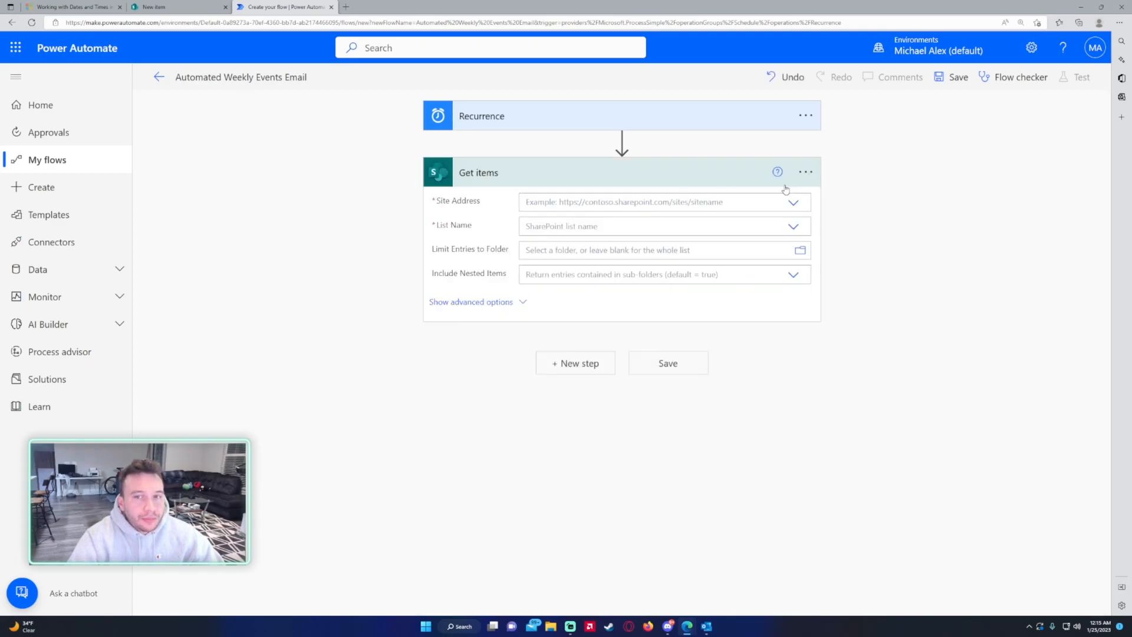
# - In Get items settings, turn Pagination on with a Threshold of 1000
pyautogui.click(804, 173)
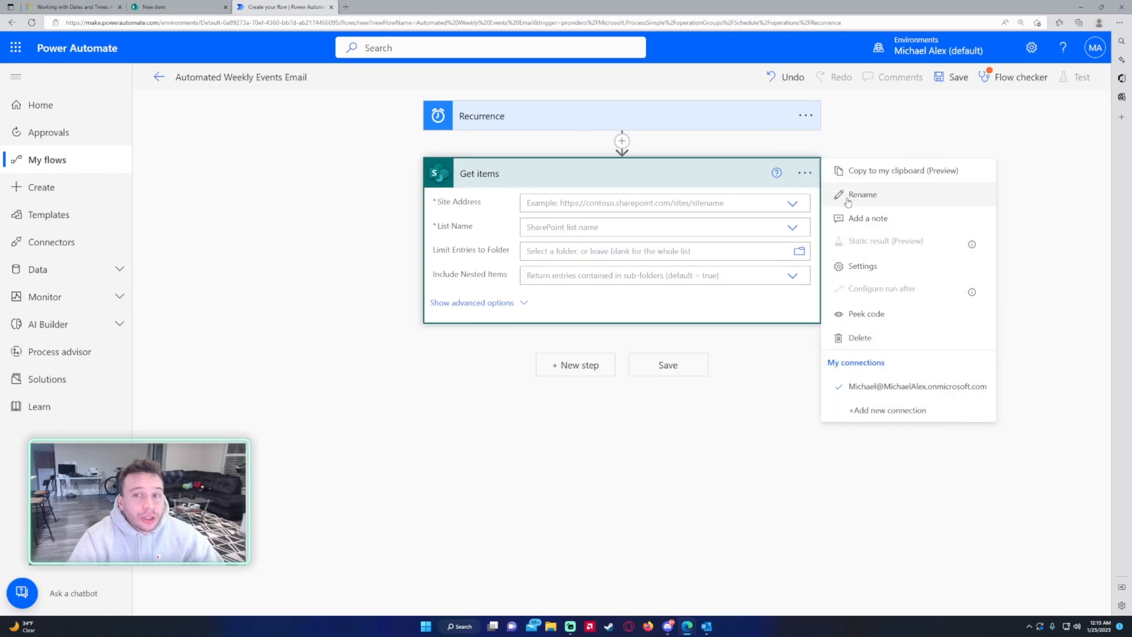
pyautogui.click(861, 266)
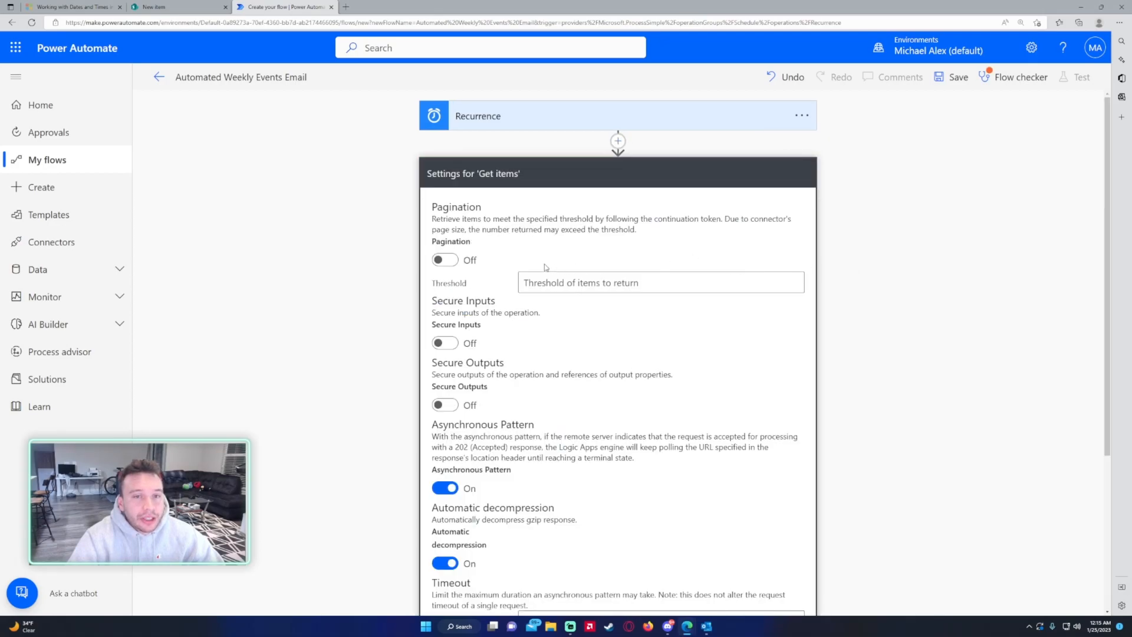
pyautogui.click(445, 259)
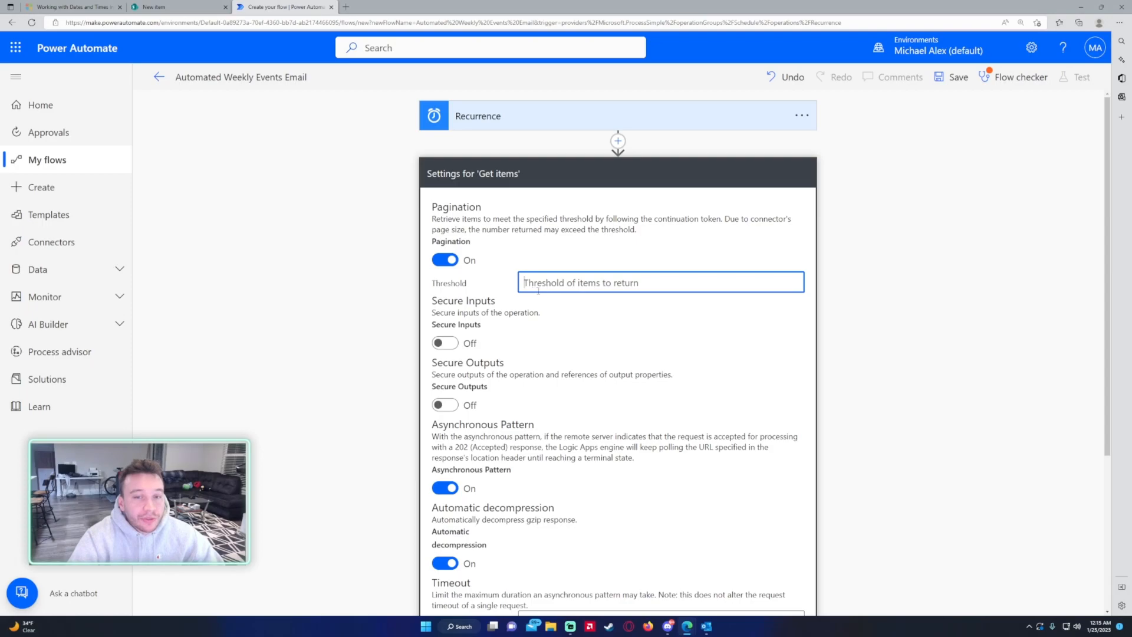
pyautogui.write('1000')
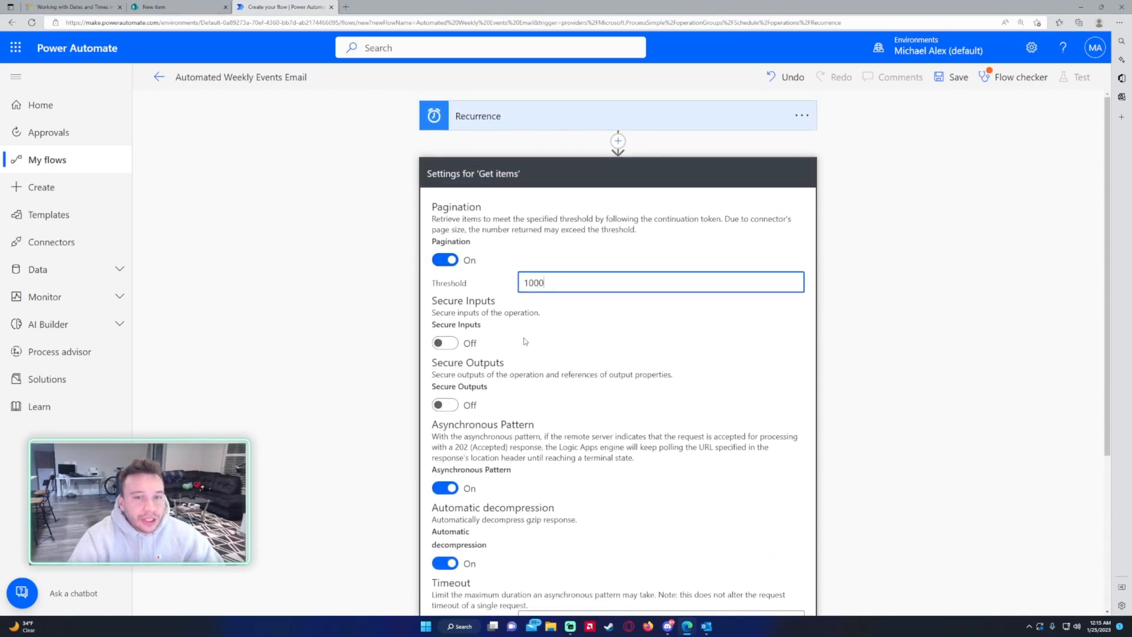
pyautogui.scroll(-3)
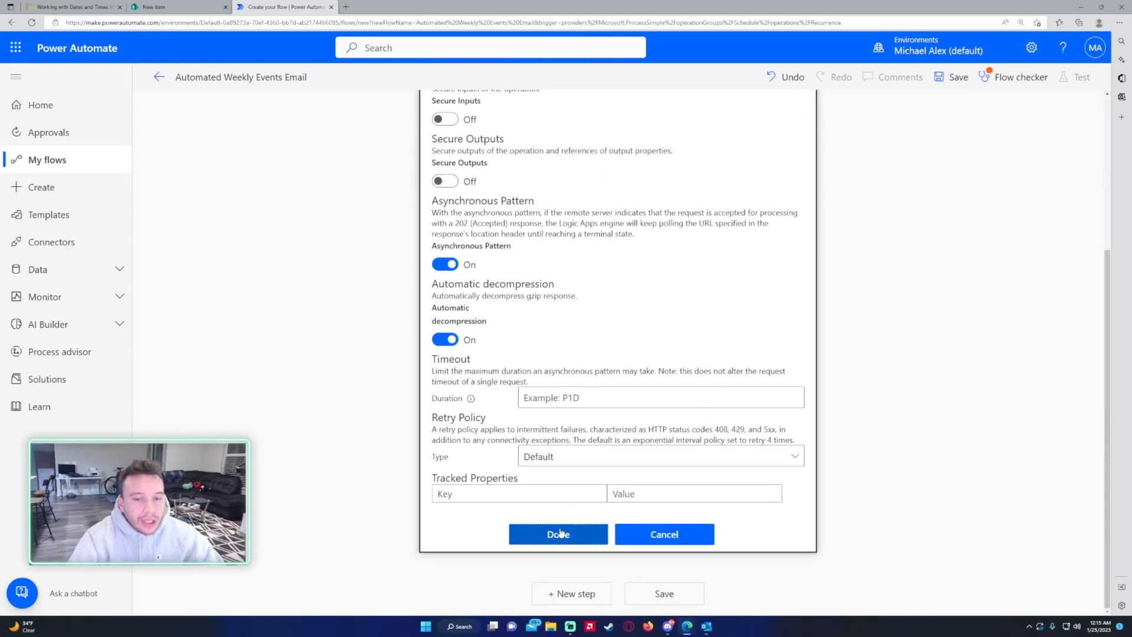
# - Point Get items at the Marketing site's Event Calendar list and begin a Date filter query
pyautogui.click(557, 534)
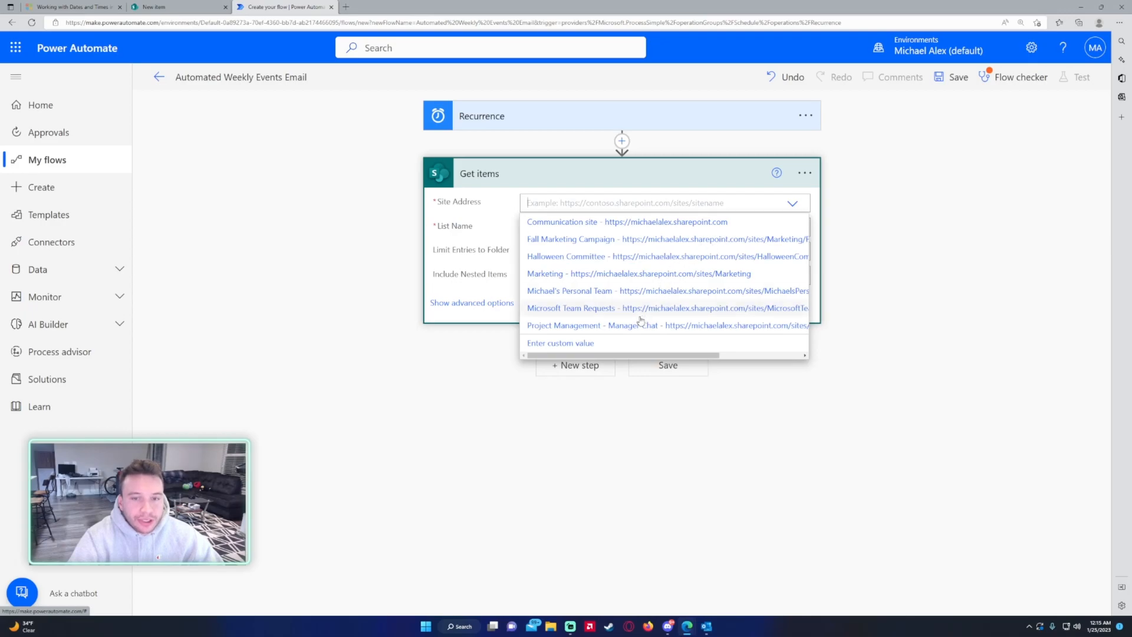
pyautogui.moveTo(566, 282)
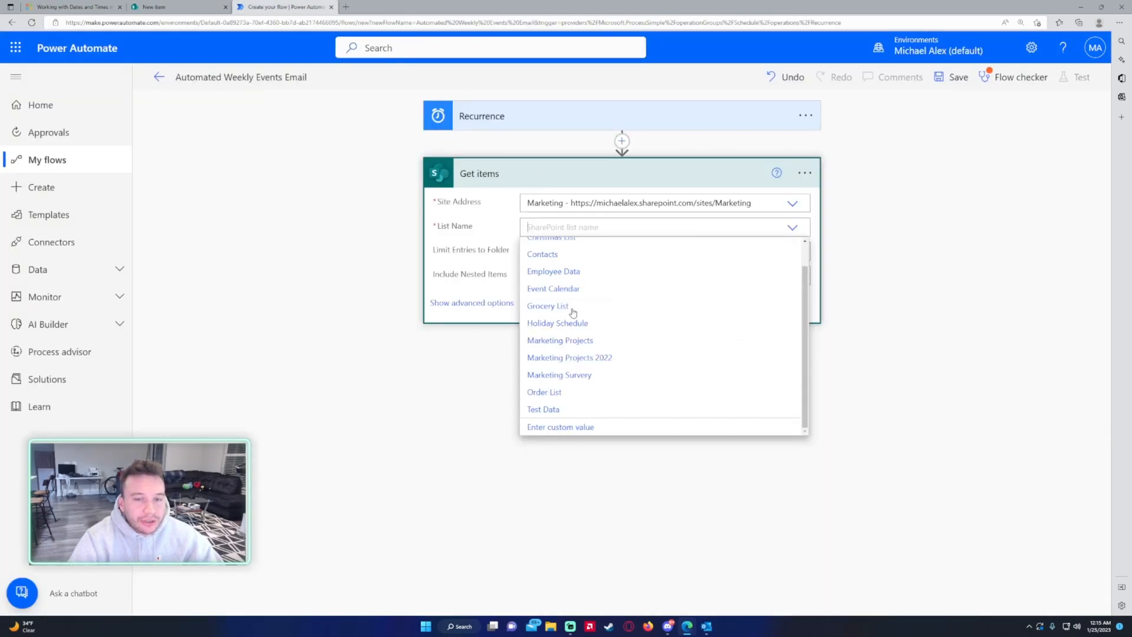
pyautogui.click(553, 288)
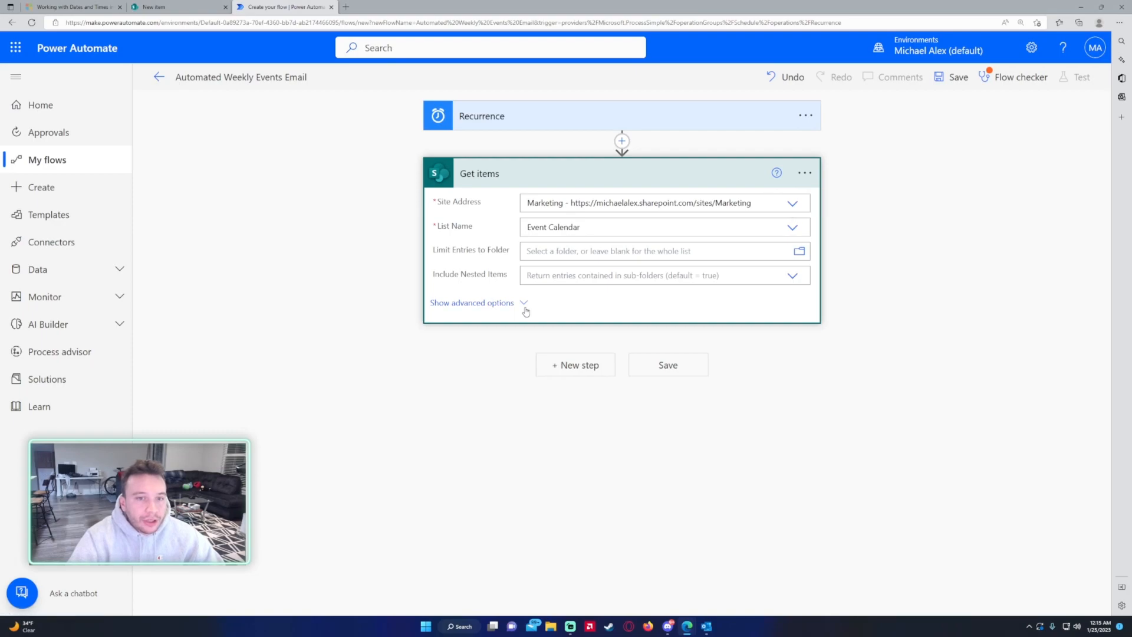
pyautogui.click(471, 303)
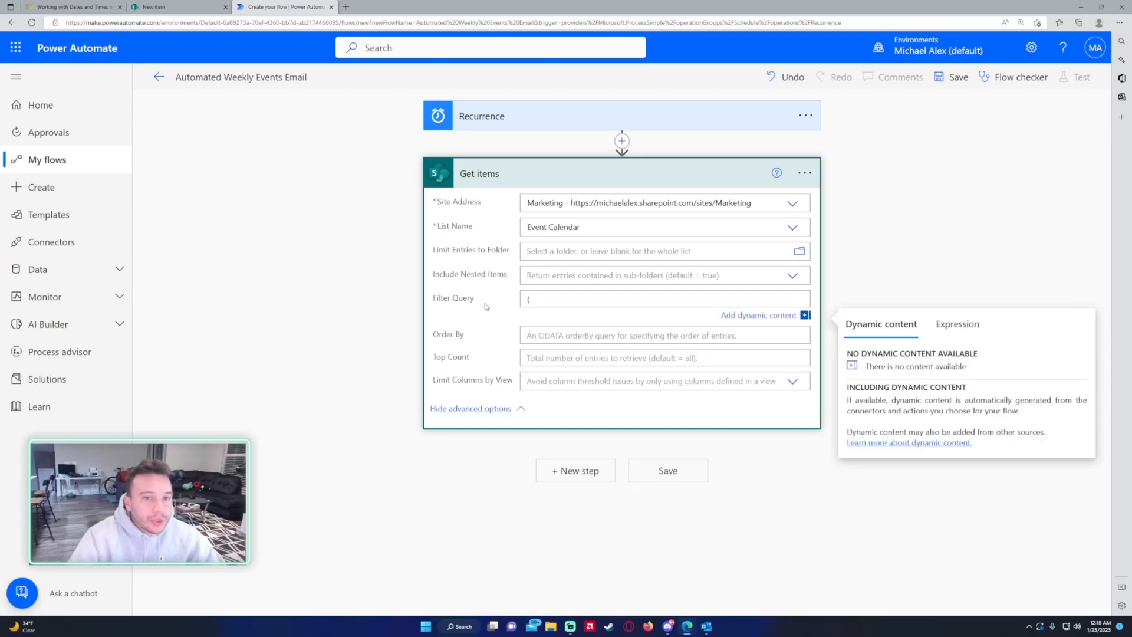
pyautogui.moveTo(514, 307)
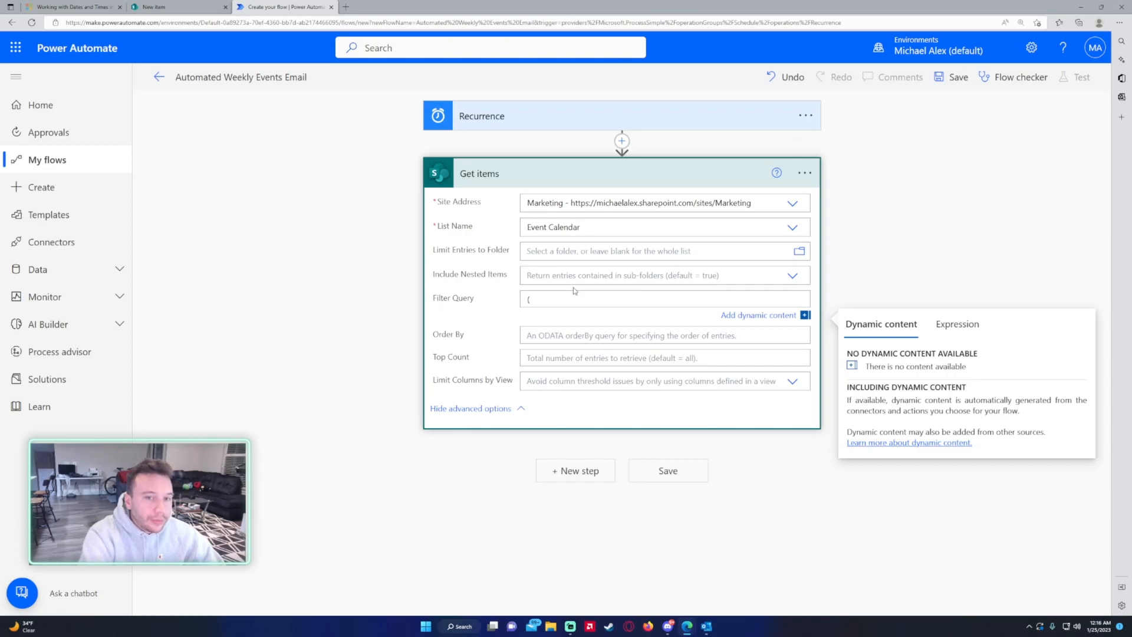
pyautogui.write("Date ge '")
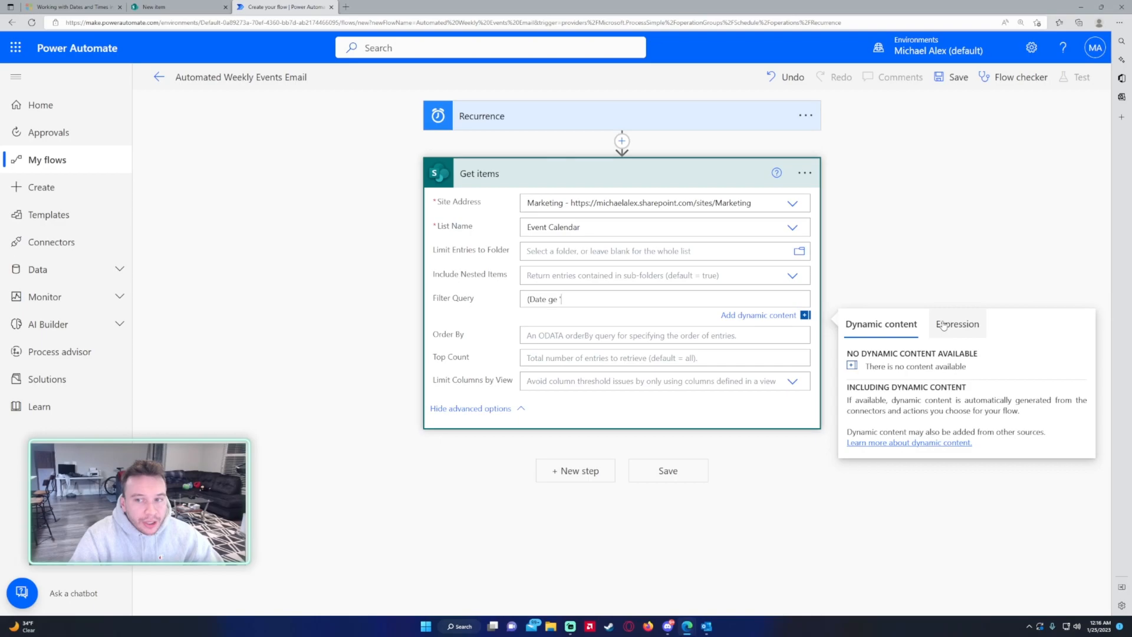
# - Set Date ge to expression convertFromUtc(utcNow(),'Eastern Standard Time','yyyy-MM-dd')
pyautogui.click(958, 326)
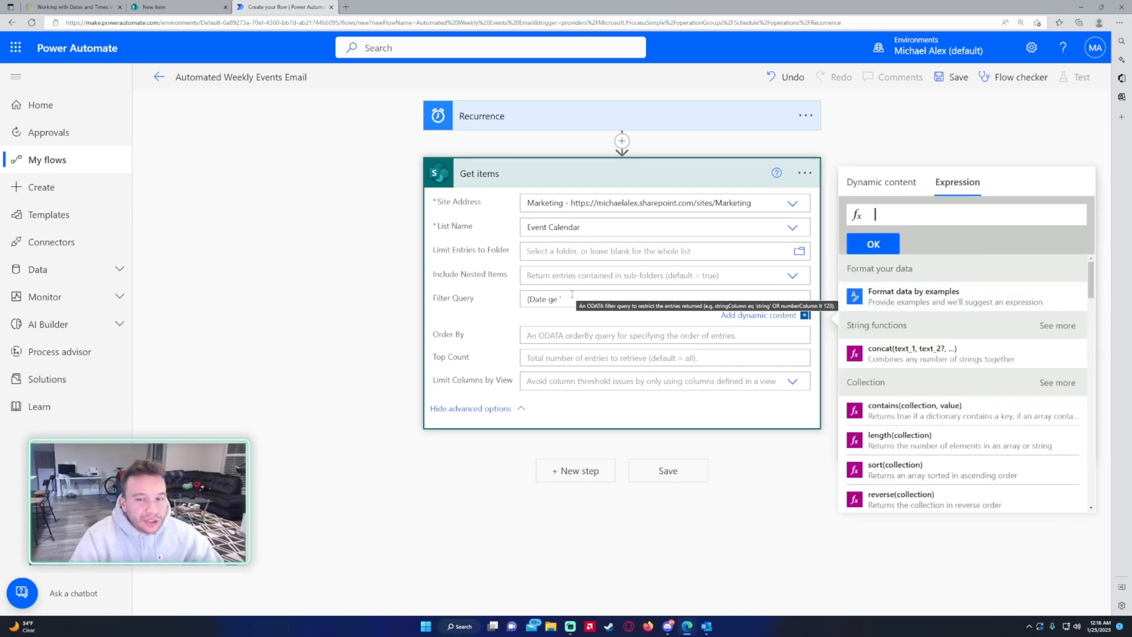
pyautogui.moveTo(773, 275)
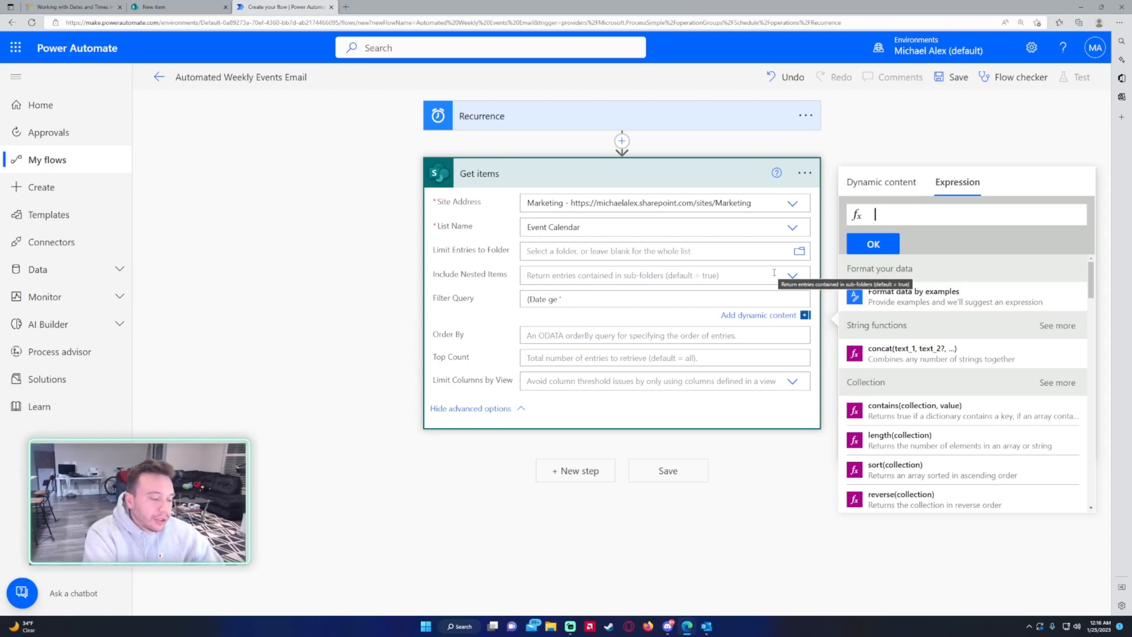
pyautogui.write('utc')
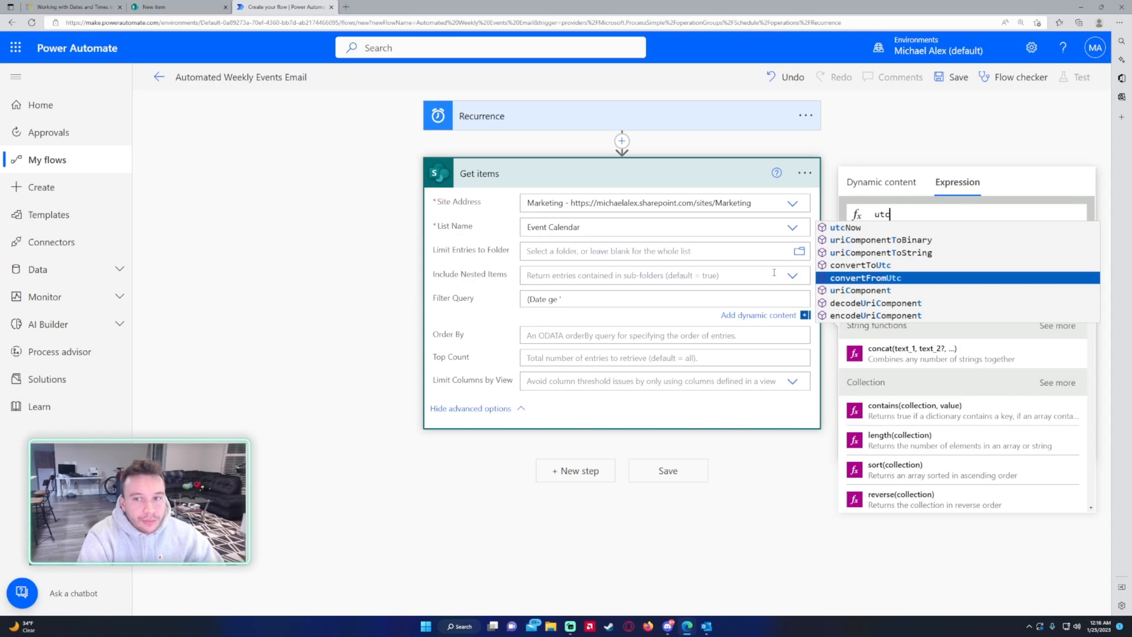
pyautogui.click(865, 277)
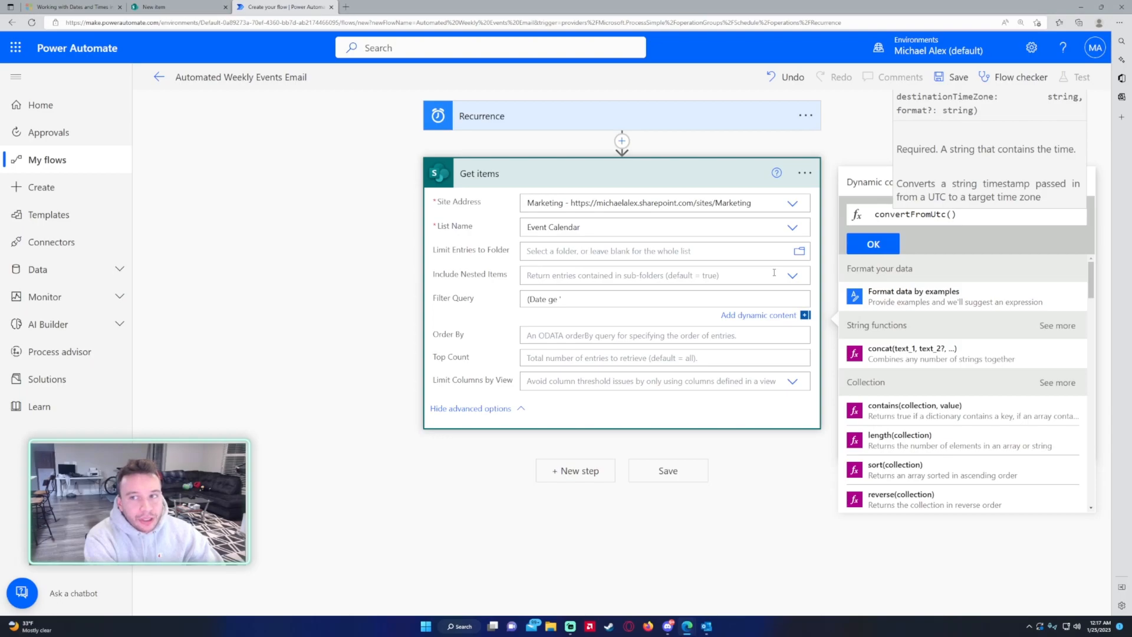
pyautogui.write('ut')
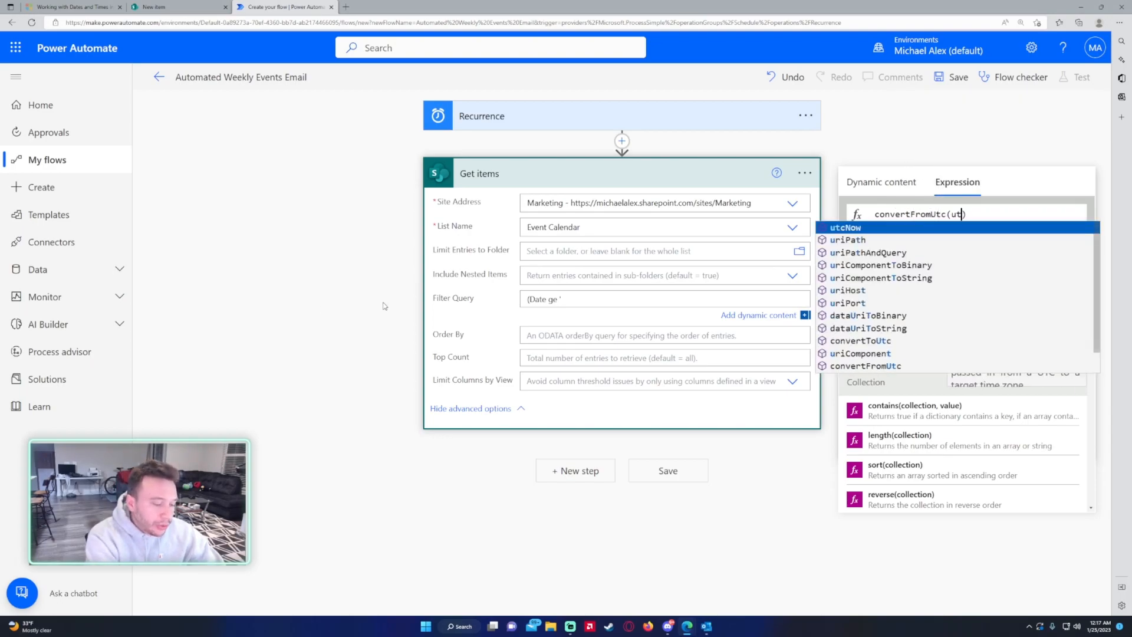
pyautogui.click(844, 227)
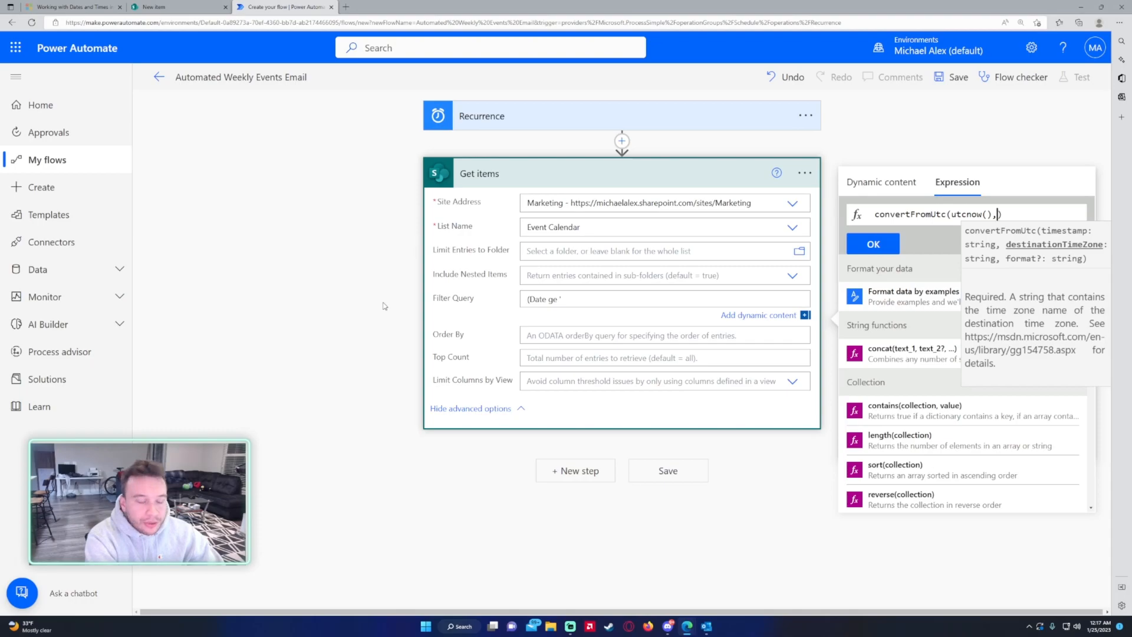
pyautogui.write("'Eastern Standard Time',")
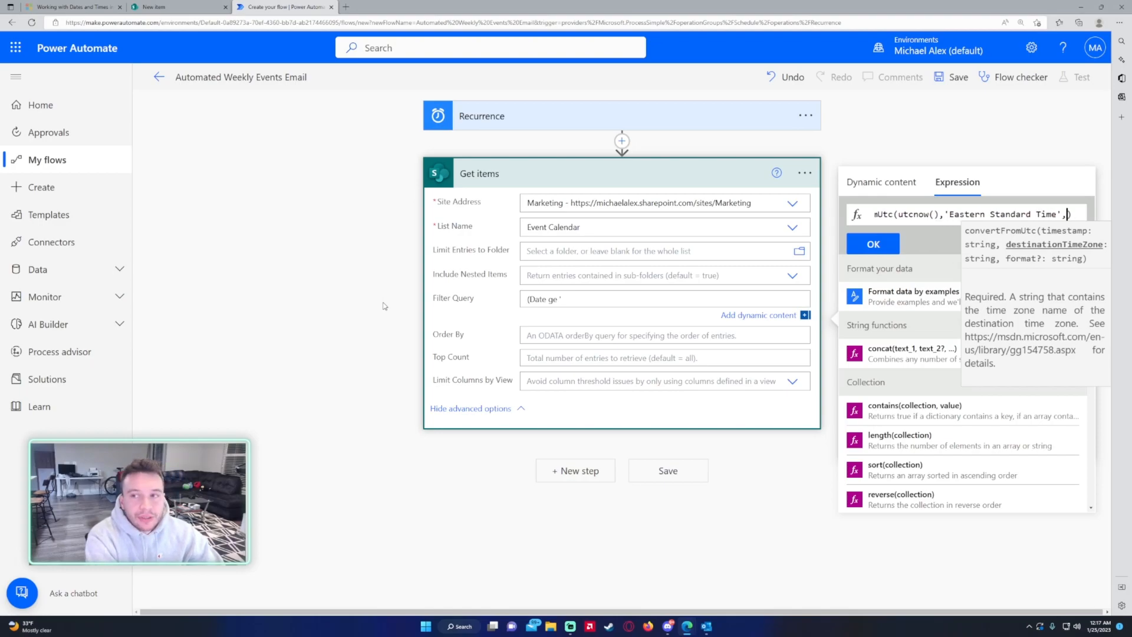
pyautogui.write("''")
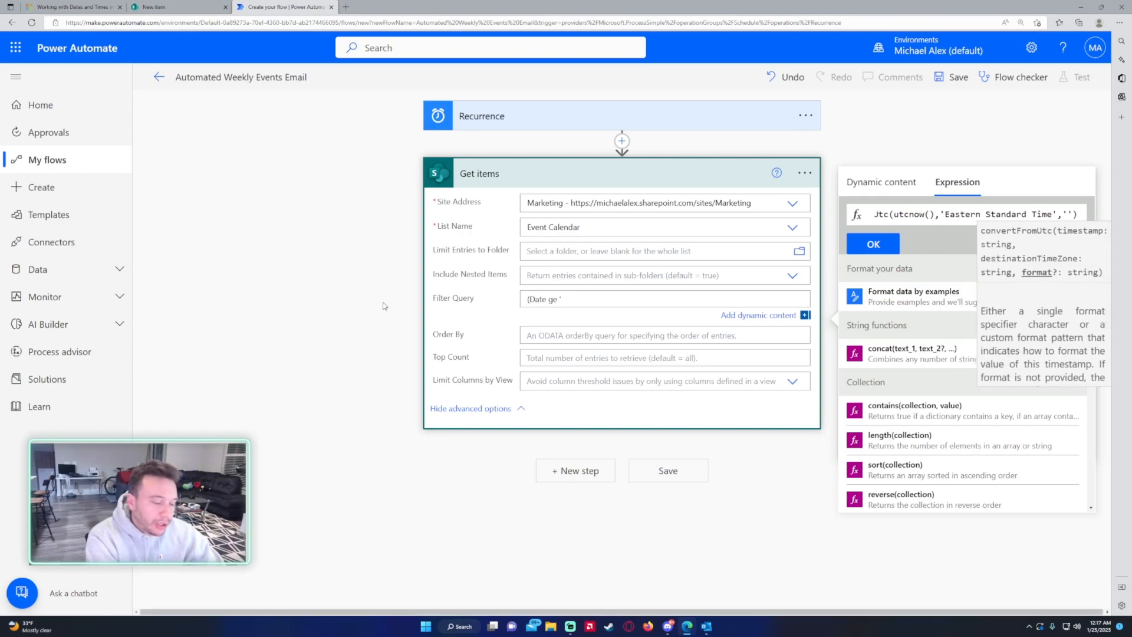
pyautogui.write('yyyy-MM-dd')
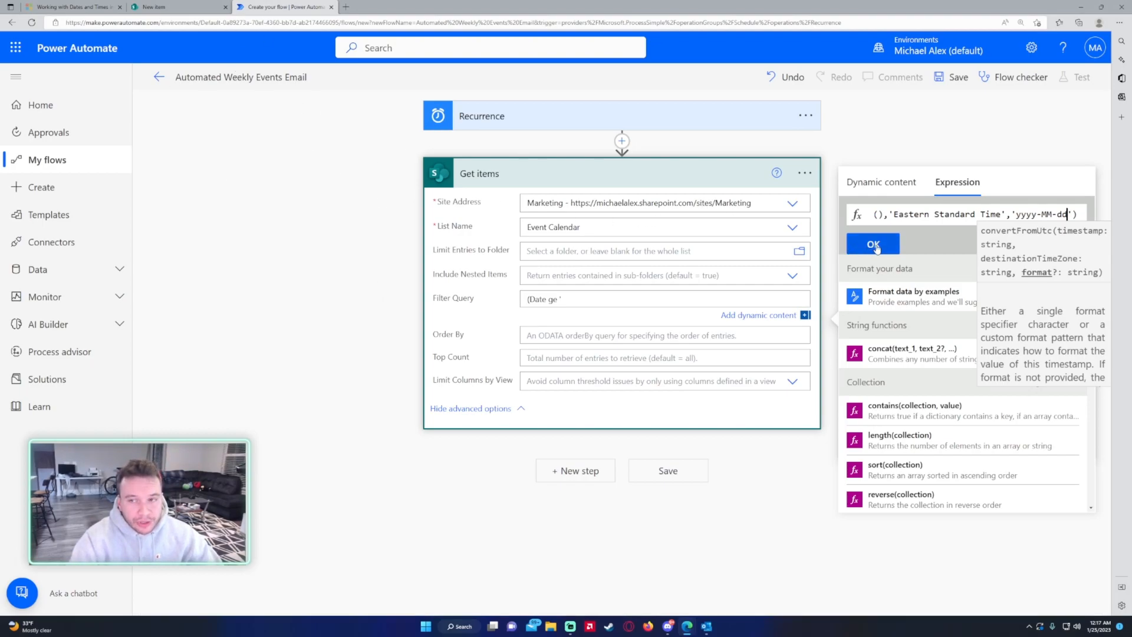
pyautogui.click(872, 243)
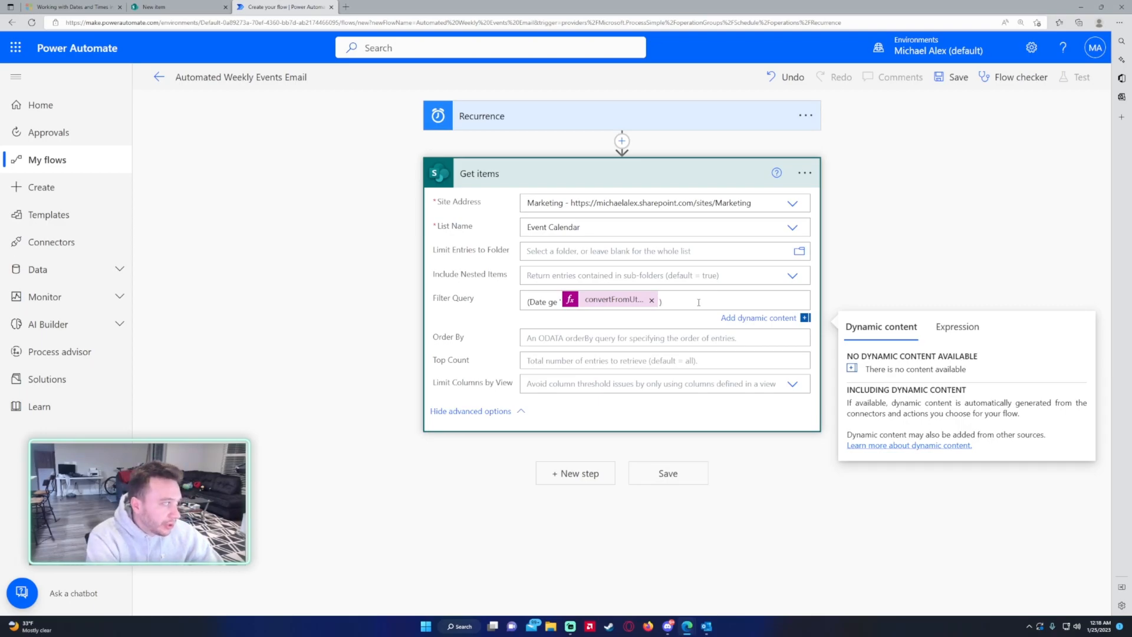
# - Add and (Date le addDays(convertFromUtc(utcNow(),'Eastern Standard Time','yyyy-MM-dd'),7,'yyyy-MM-dd'))
pyautogui.write('and')
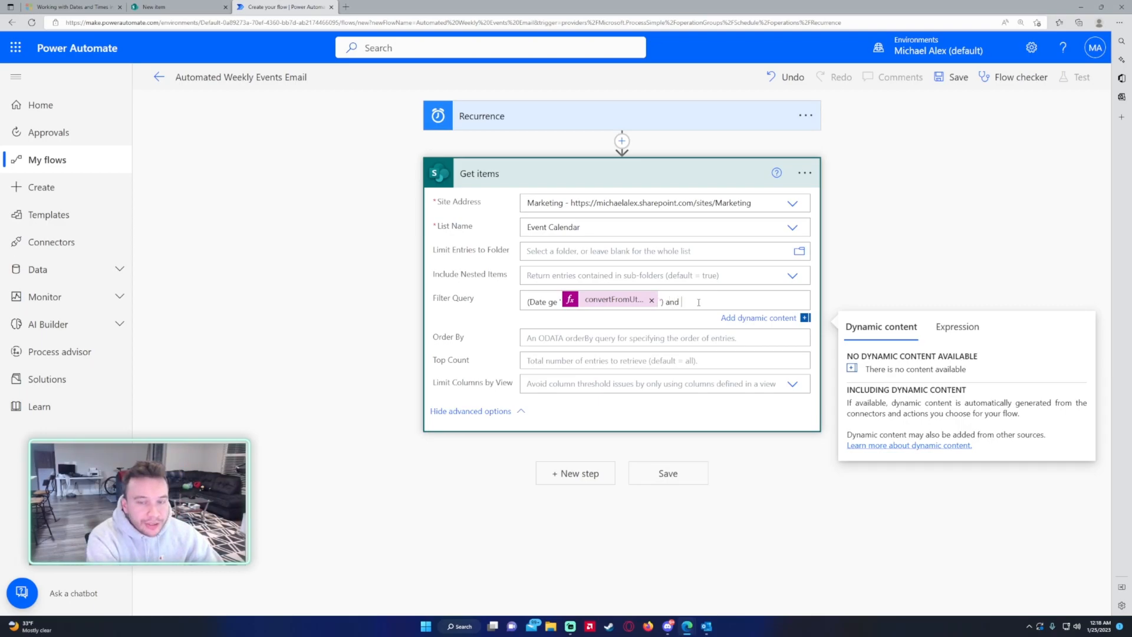
pyautogui.write("(Date le '")
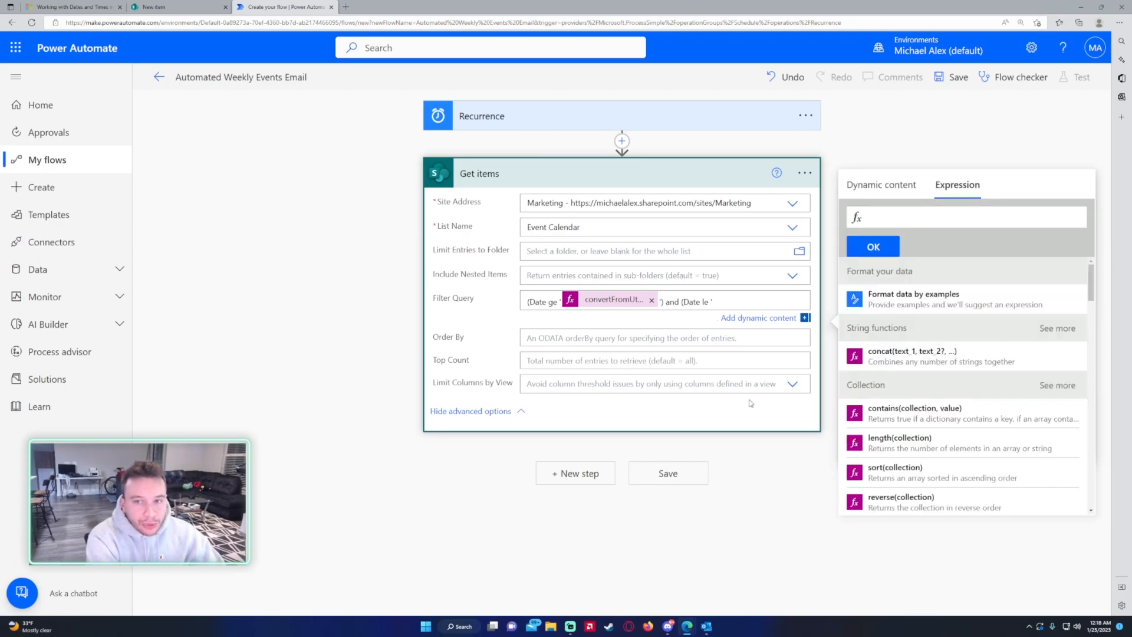
pyautogui.write('addDay')
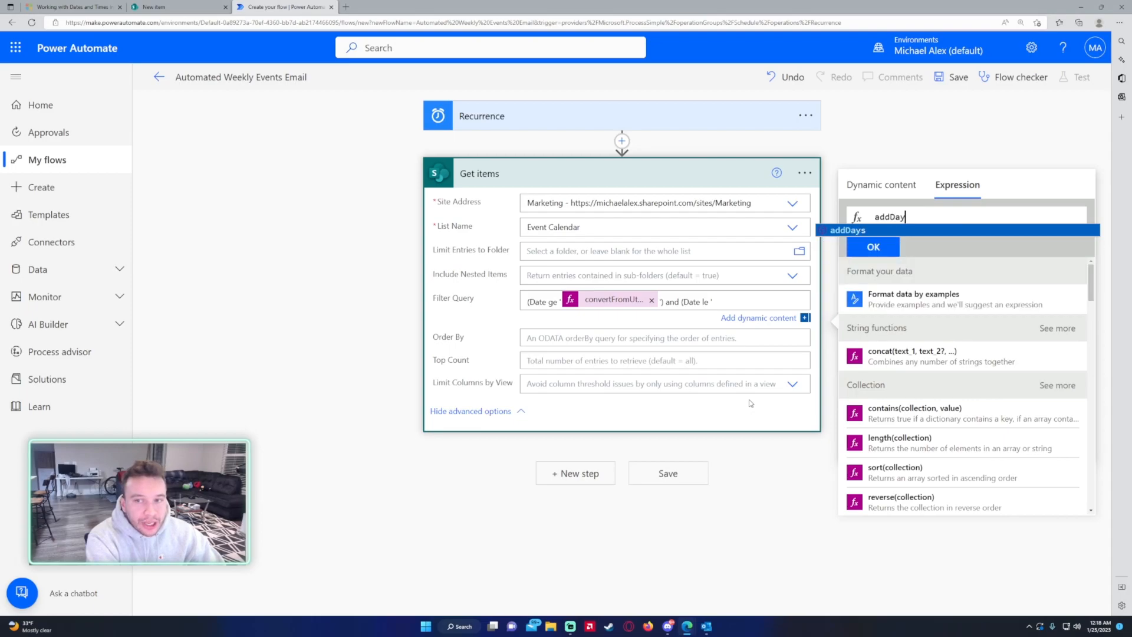
pyautogui.click(847, 230)
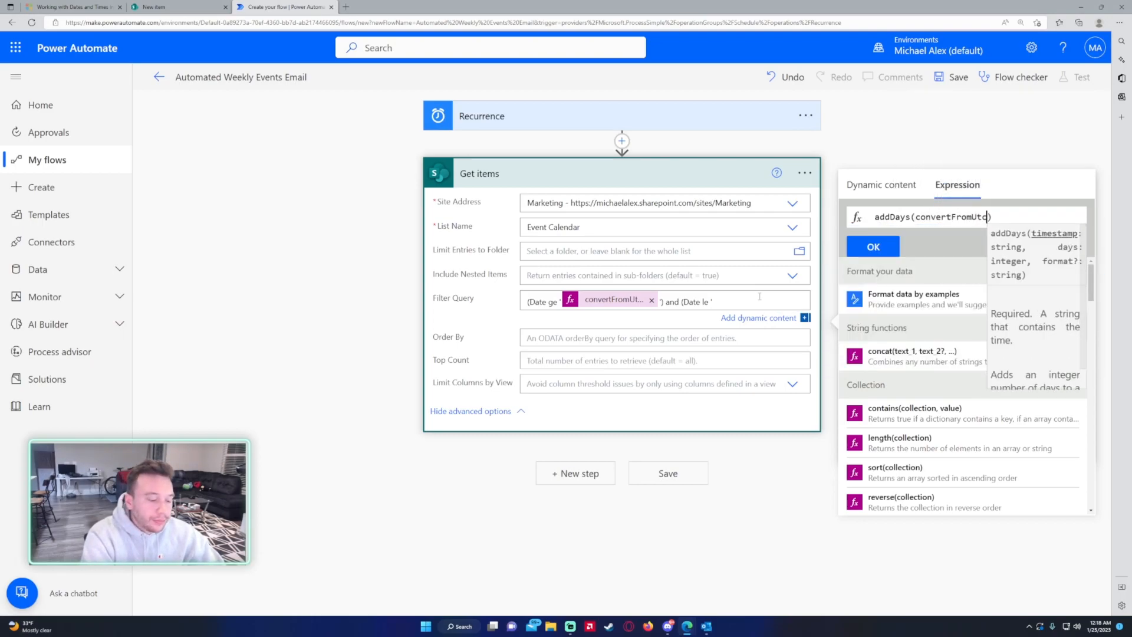
pyautogui.write('utcN')
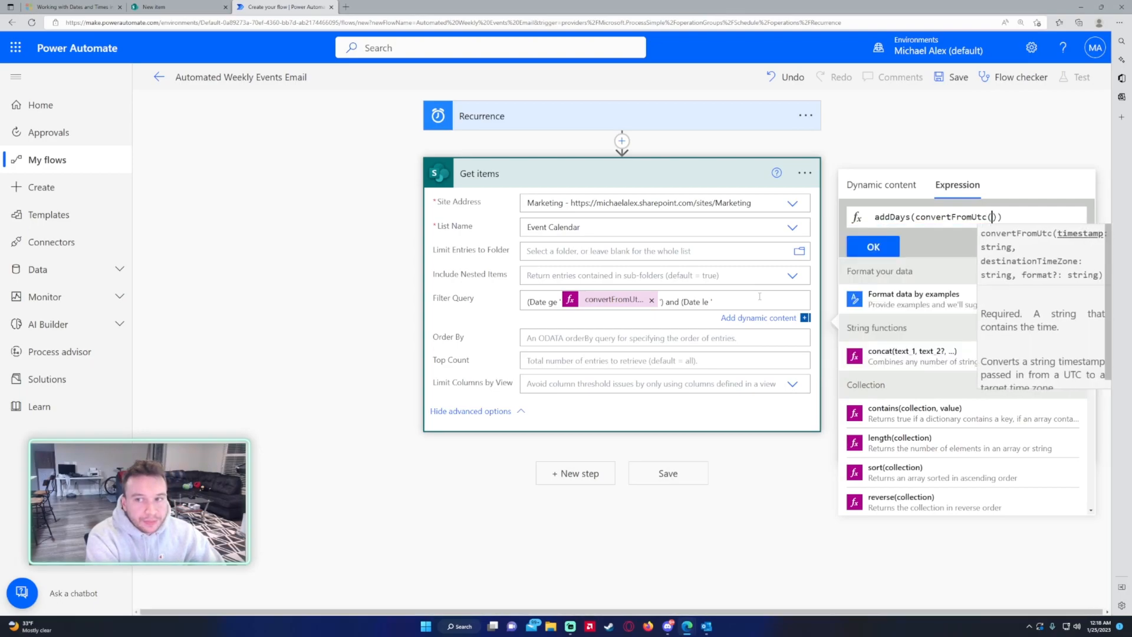
pyautogui.write('utcNo')
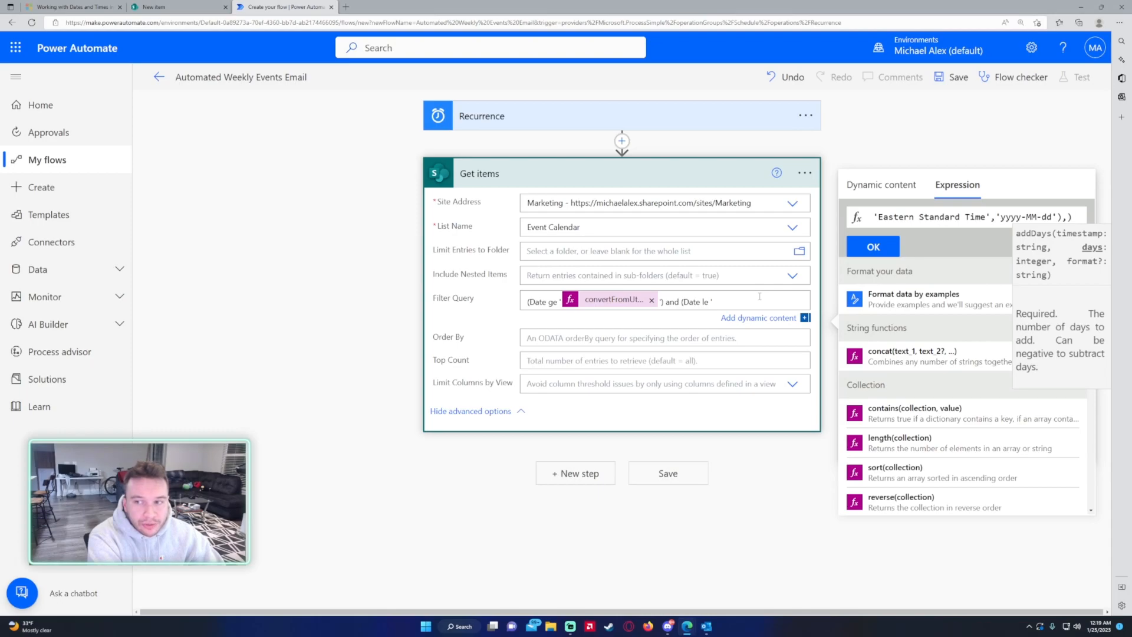
pyautogui.write('7')
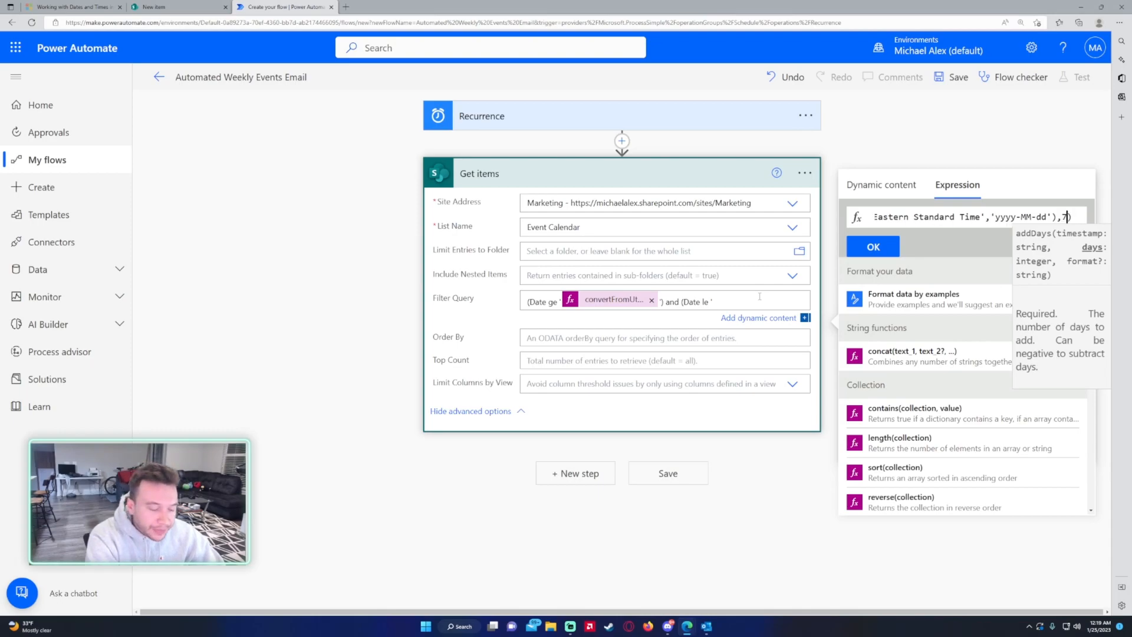
pyautogui.write(",'")
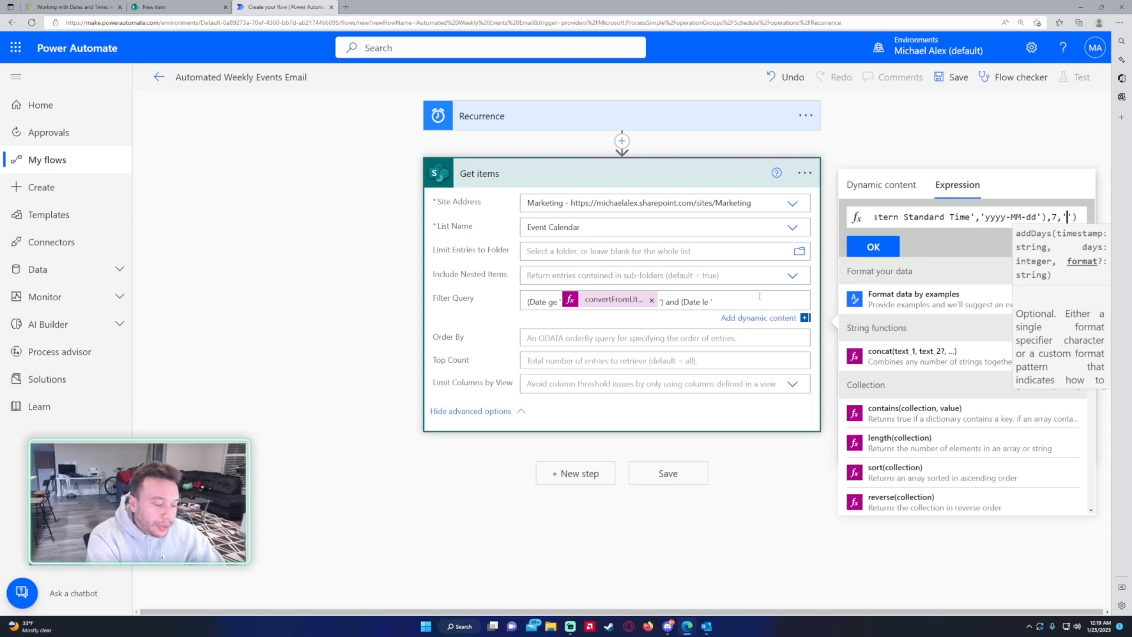
pyautogui.write('yyyy-MM-dd')
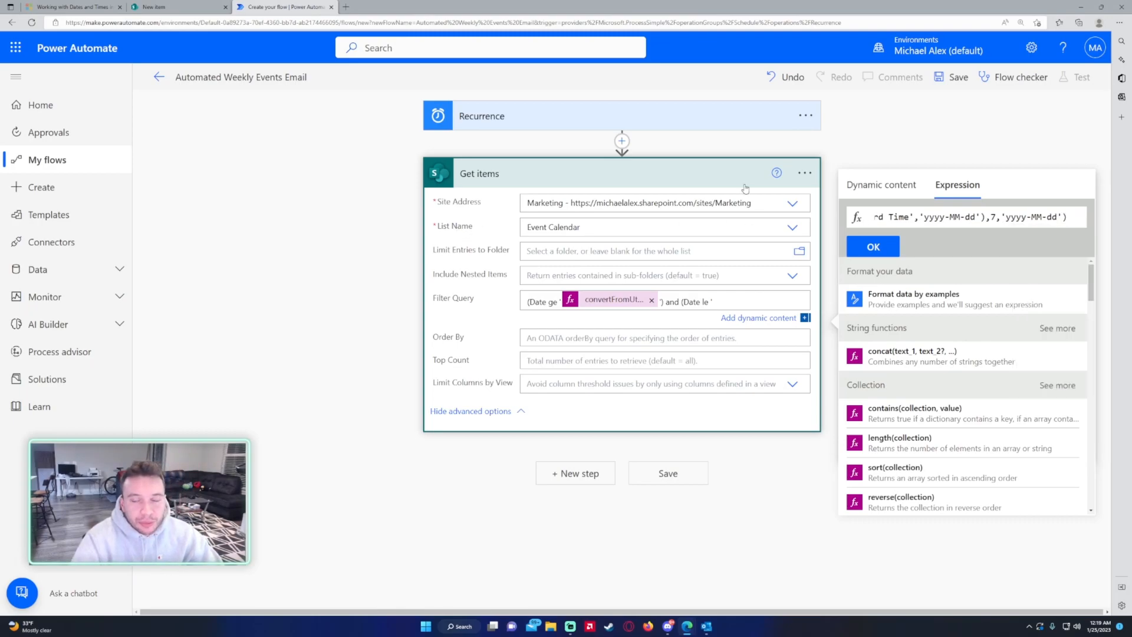
pyautogui.click(873, 246)
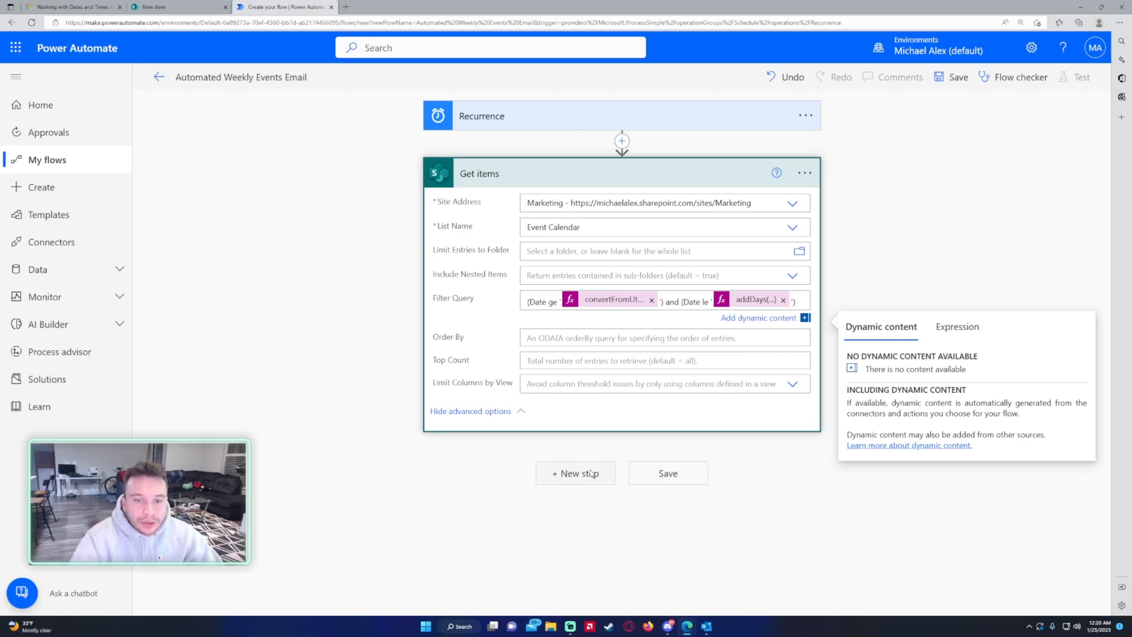
# - Add a Select on Get items value mapping Event→Title, Details→Details, Date→Date
pyautogui.click(575, 473)
pyautogui.write('Select')
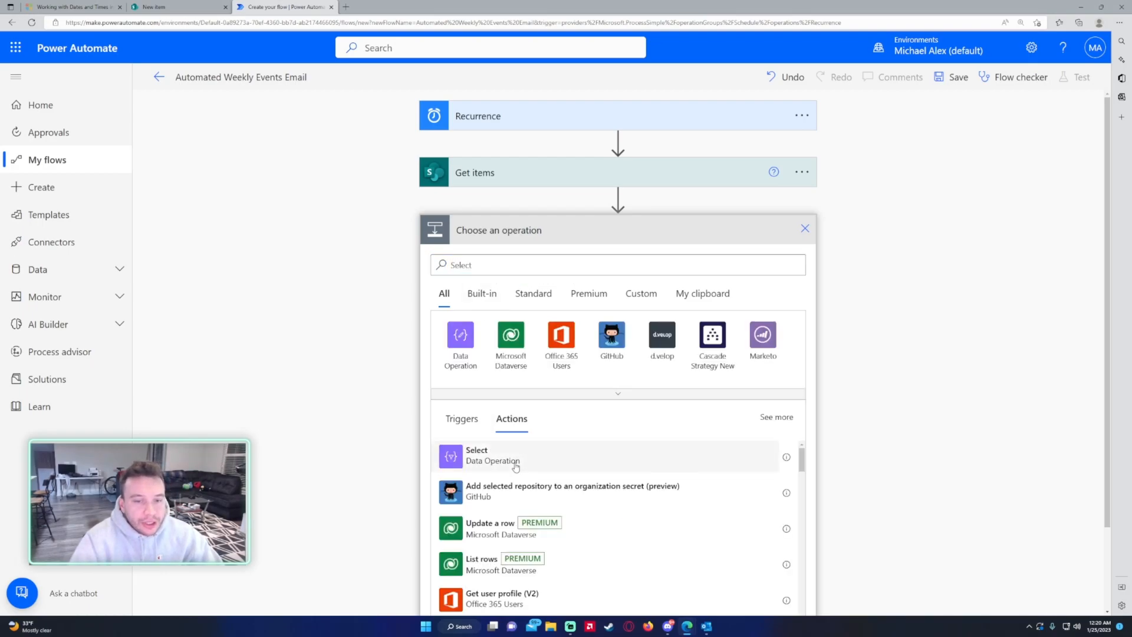
pyautogui.click(476, 455)
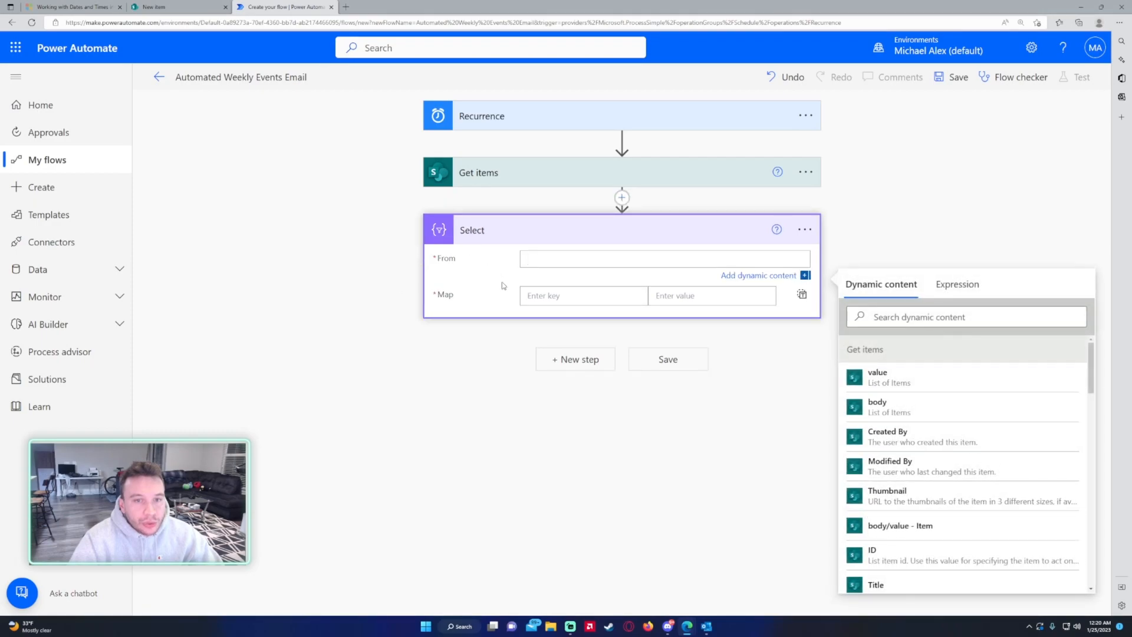
pyautogui.click(877, 376)
pyautogui.write('T')
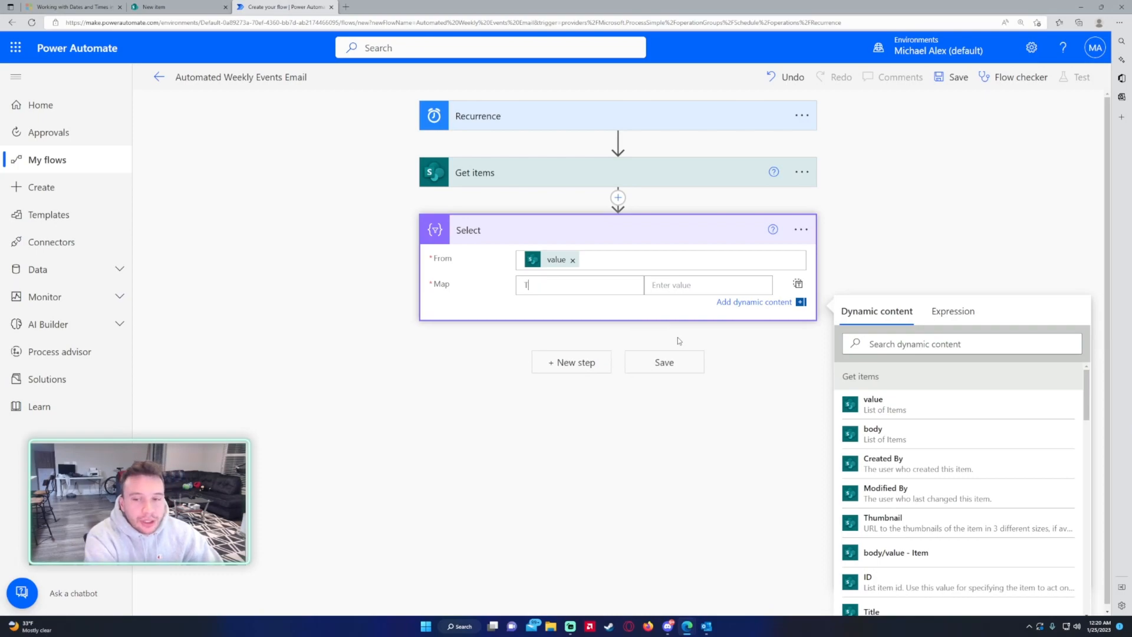
pyautogui.write('Event')
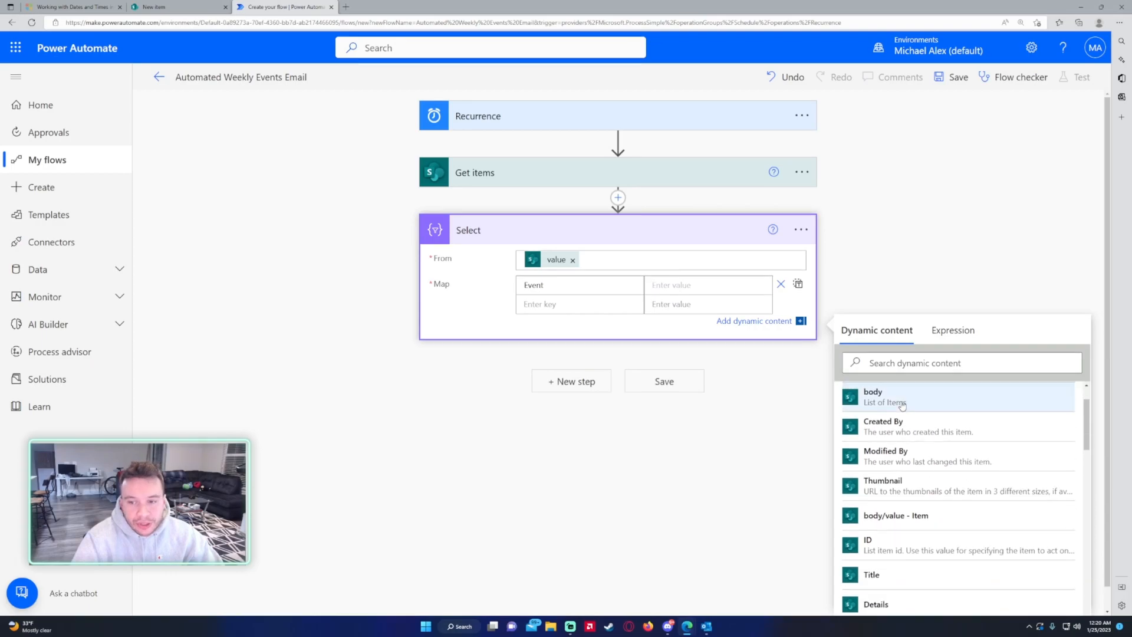
pyautogui.click(176, 7)
pyautogui.write('Date')
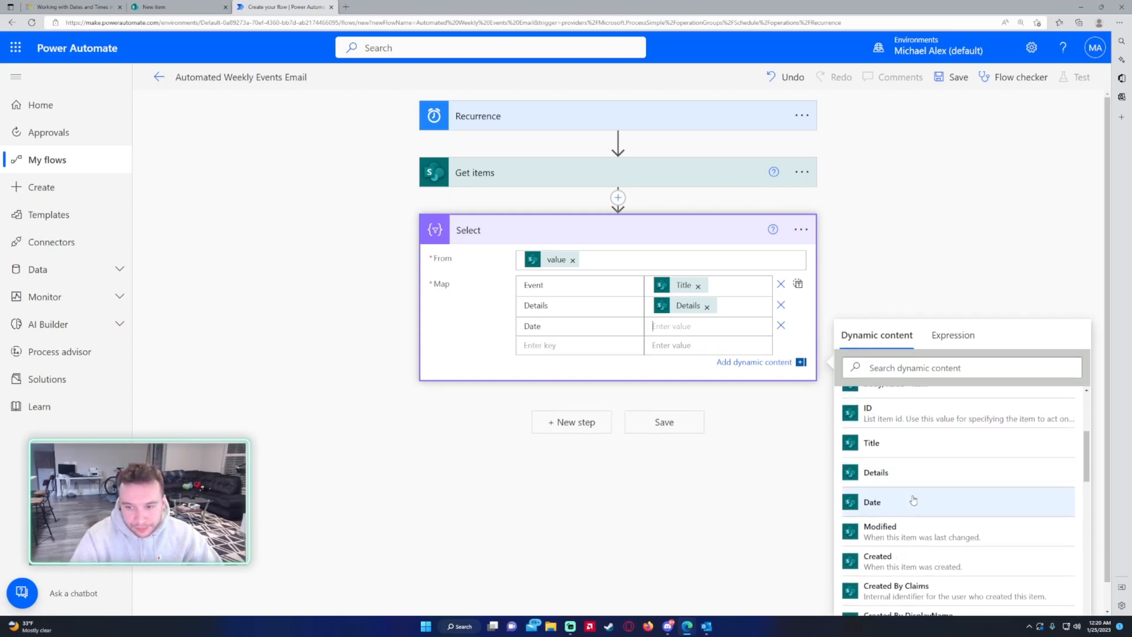
pyautogui.click(872, 502)
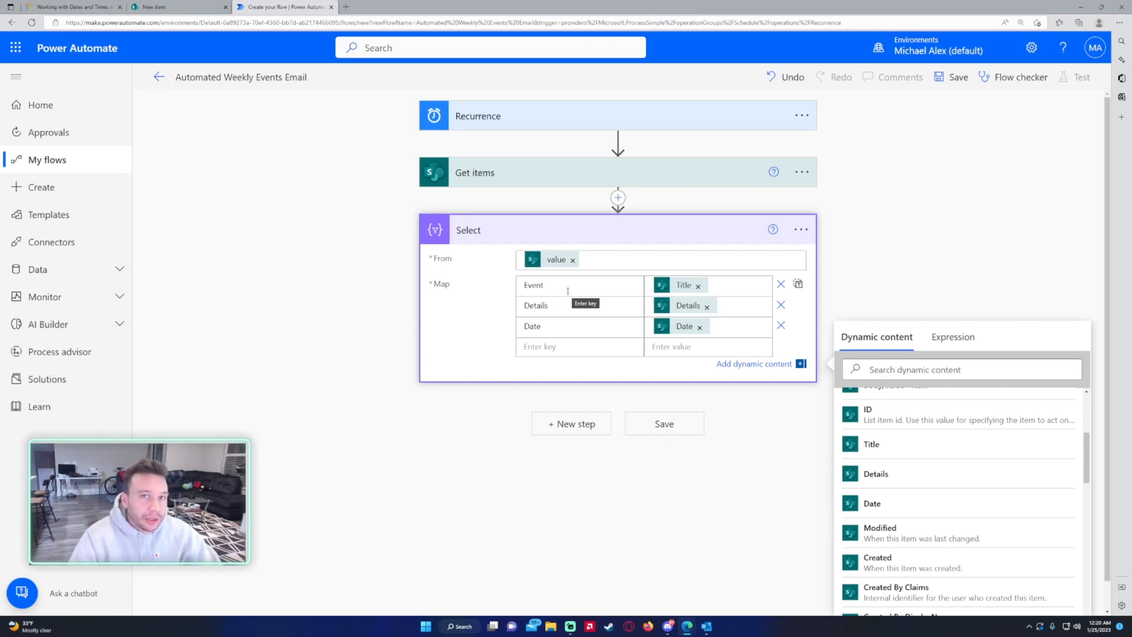
pyautogui.click(538, 215)
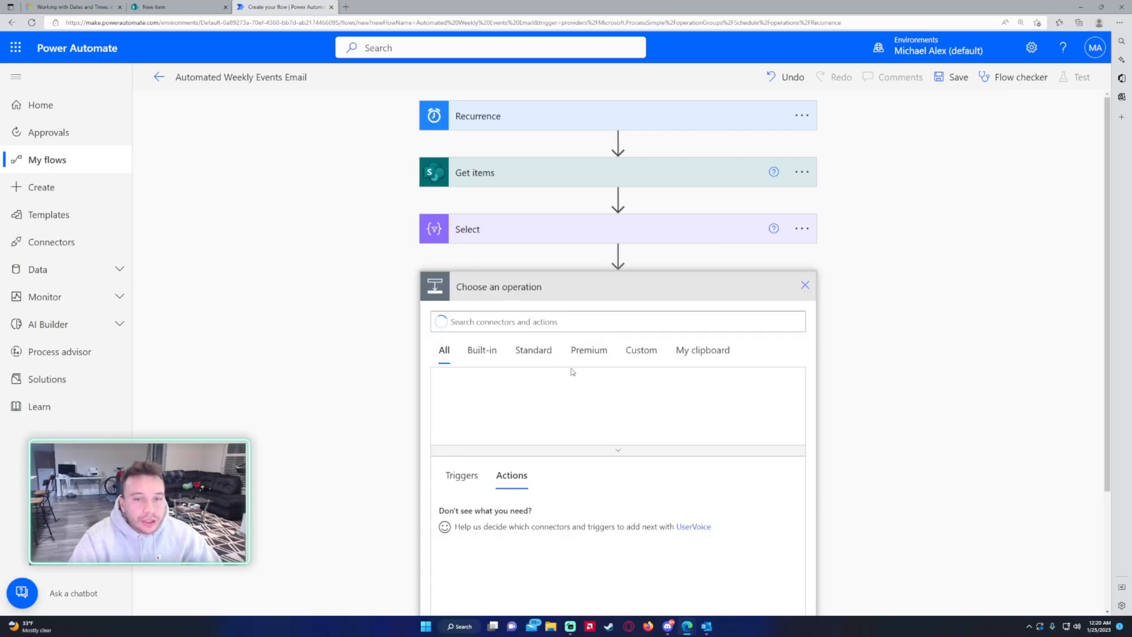
# - Add a Create HTML table step from the Select Output and save the flow
pyautogui.write('html')
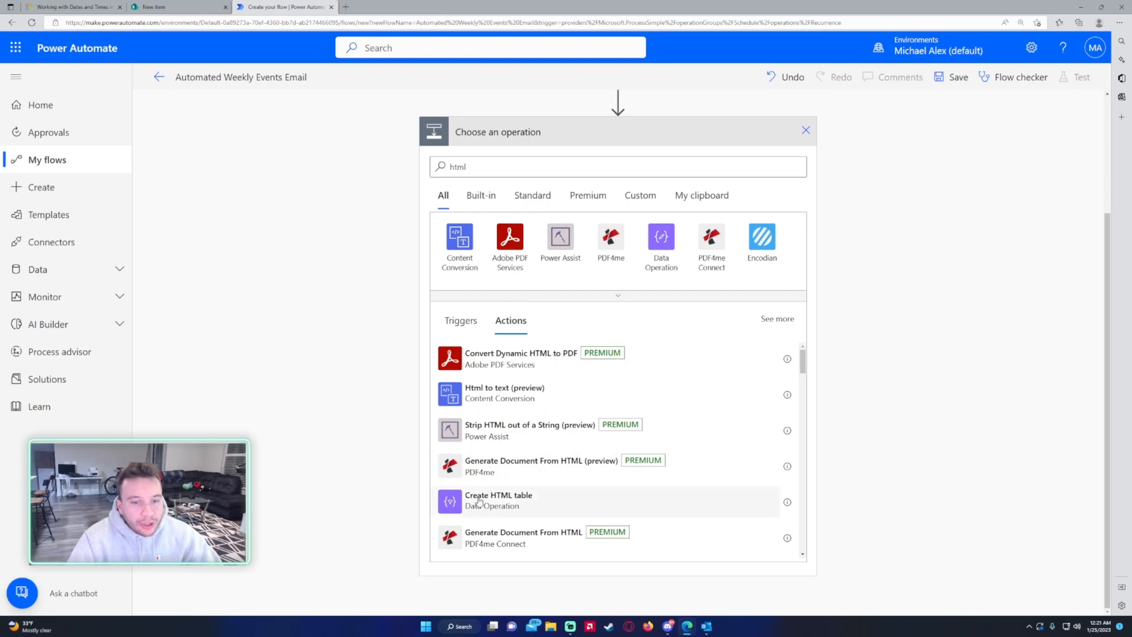
pyautogui.click(498, 500)
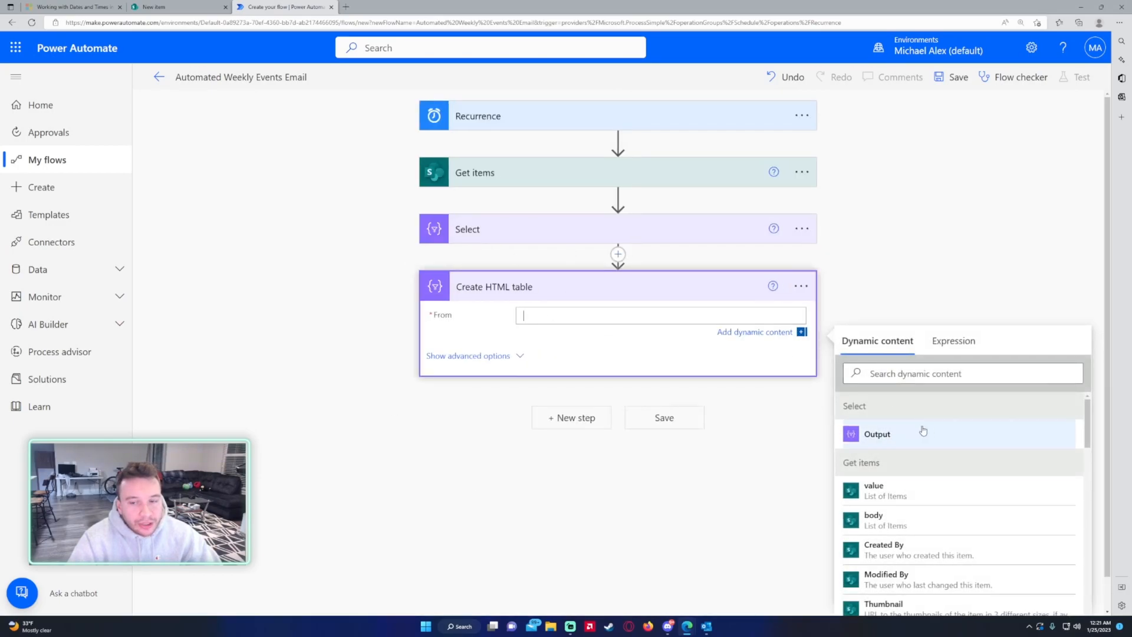
pyautogui.click(877, 434)
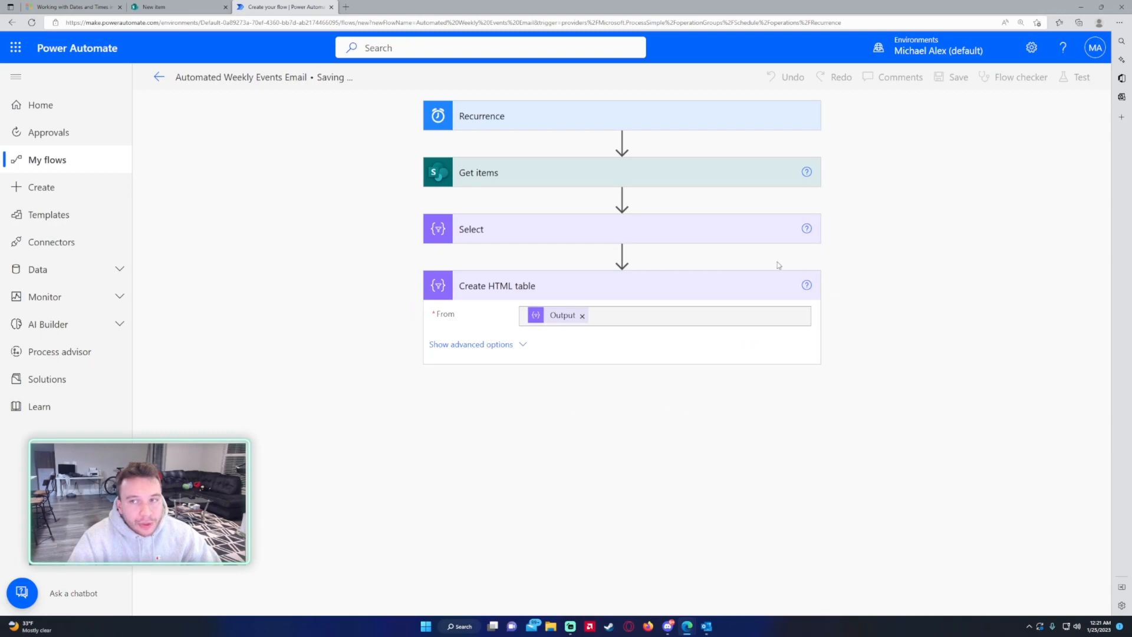
pyautogui.moveTo(463, 276)
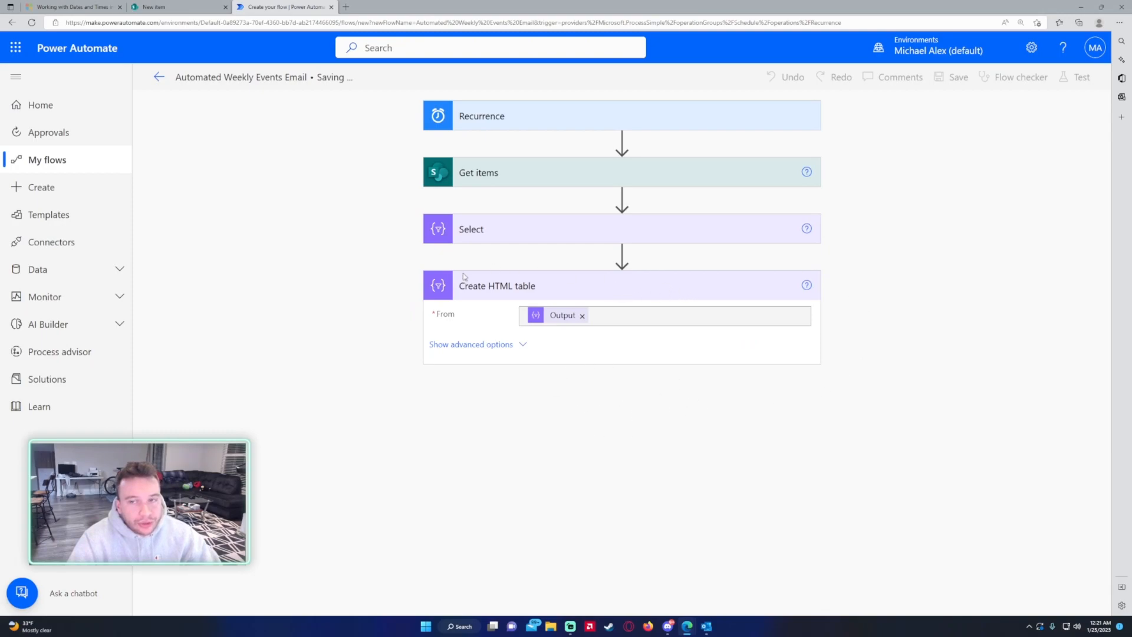
pyautogui.click(1082, 78)
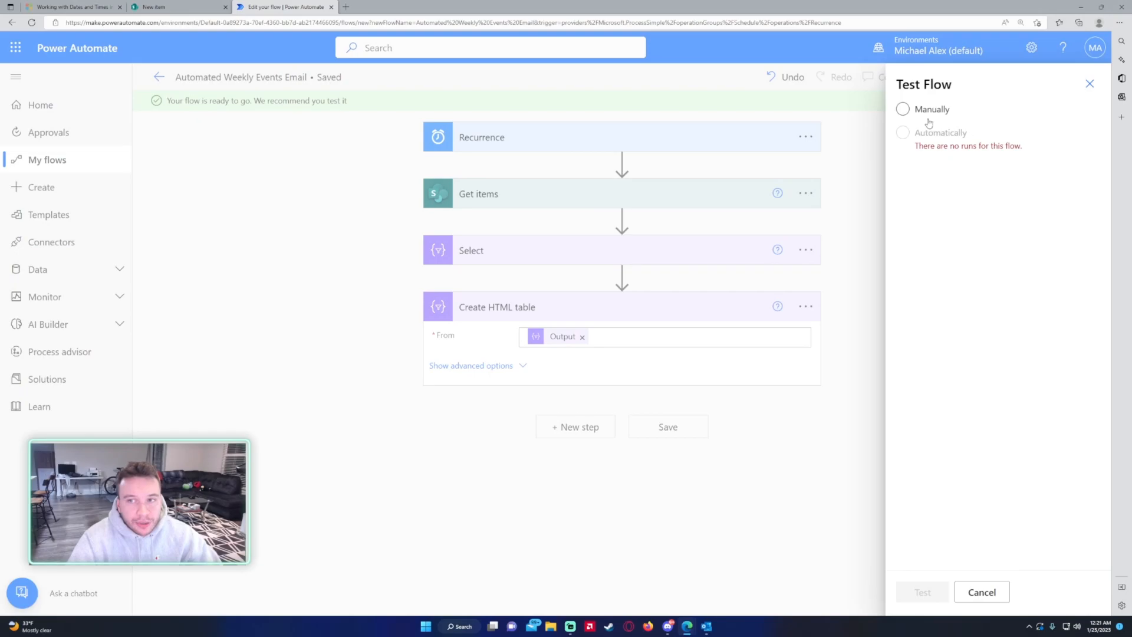
# - Run the test manually and tick this week's four calendar events to match the HTML table output
pyautogui.click(902, 108)
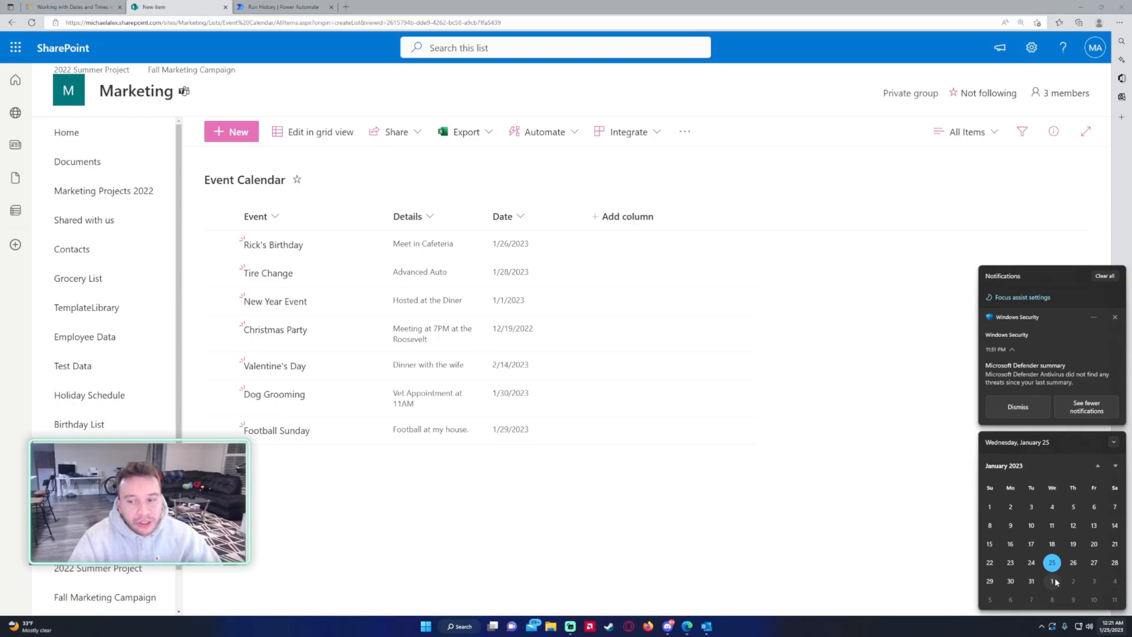
pyautogui.moveTo(537, 243)
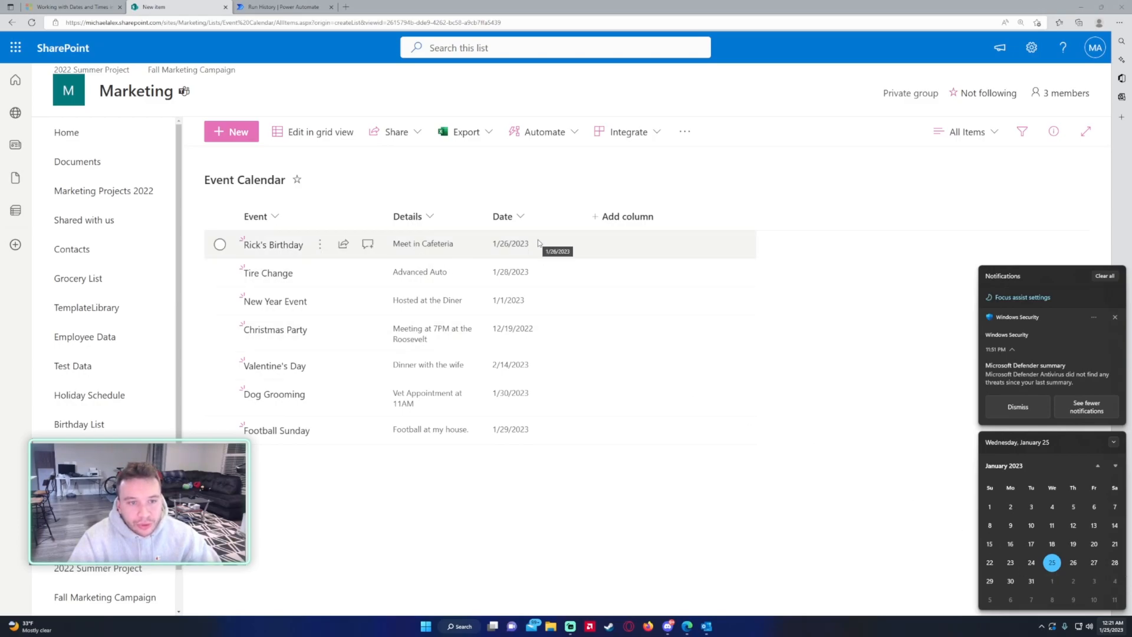
pyautogui.click(220, 273)
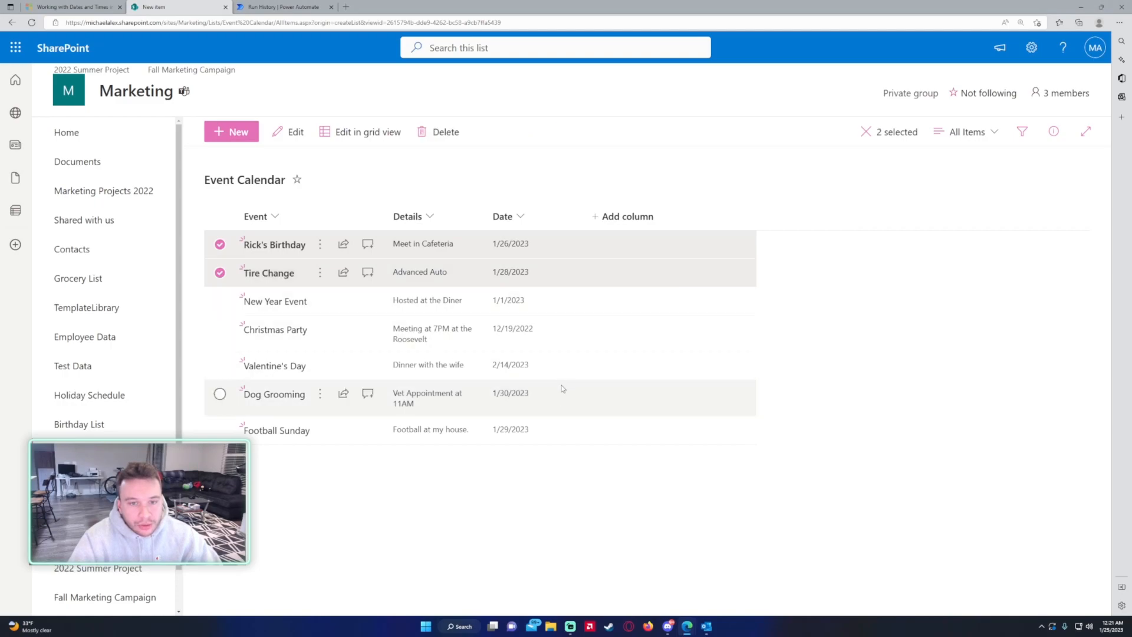
pyautogui.click(221, 394)
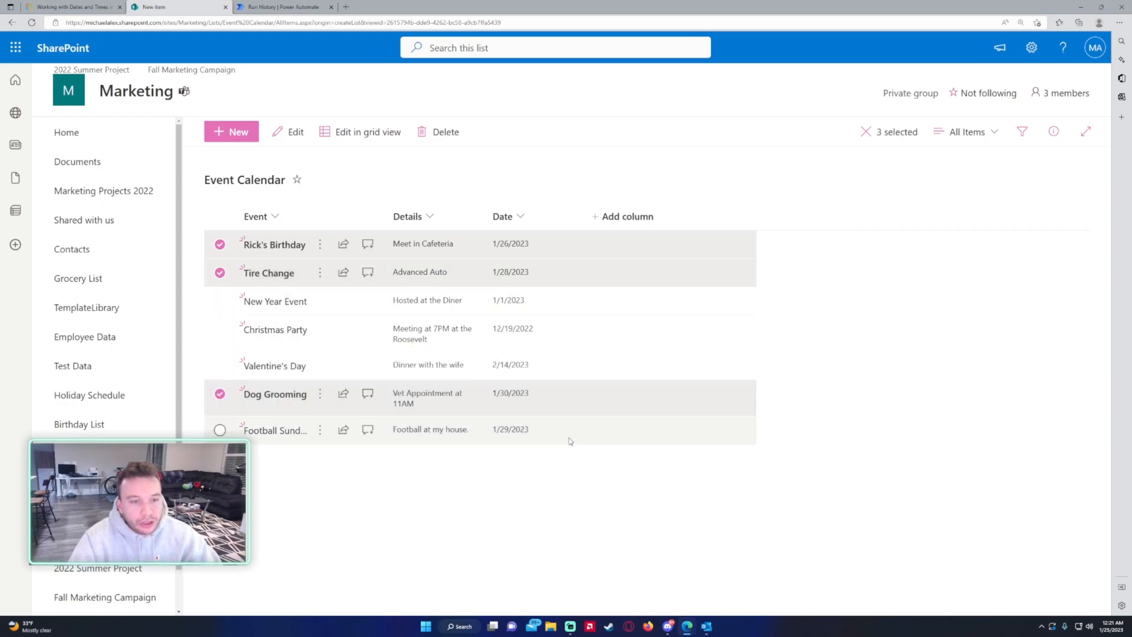
pyautogui.click(221, 429)
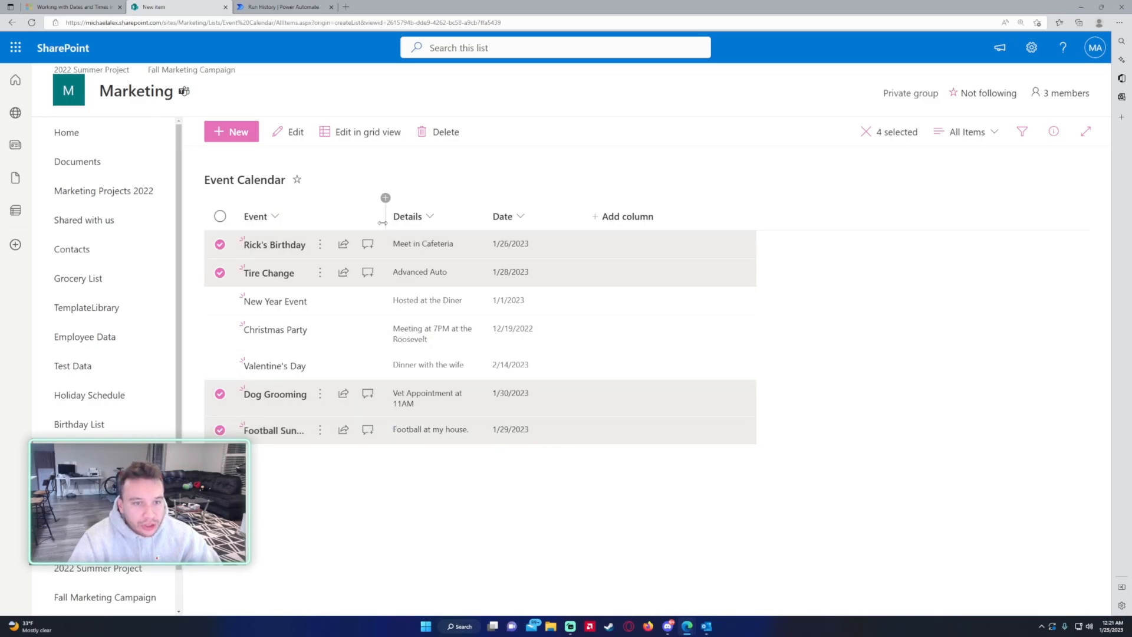
pyautogui.click(282, 7)
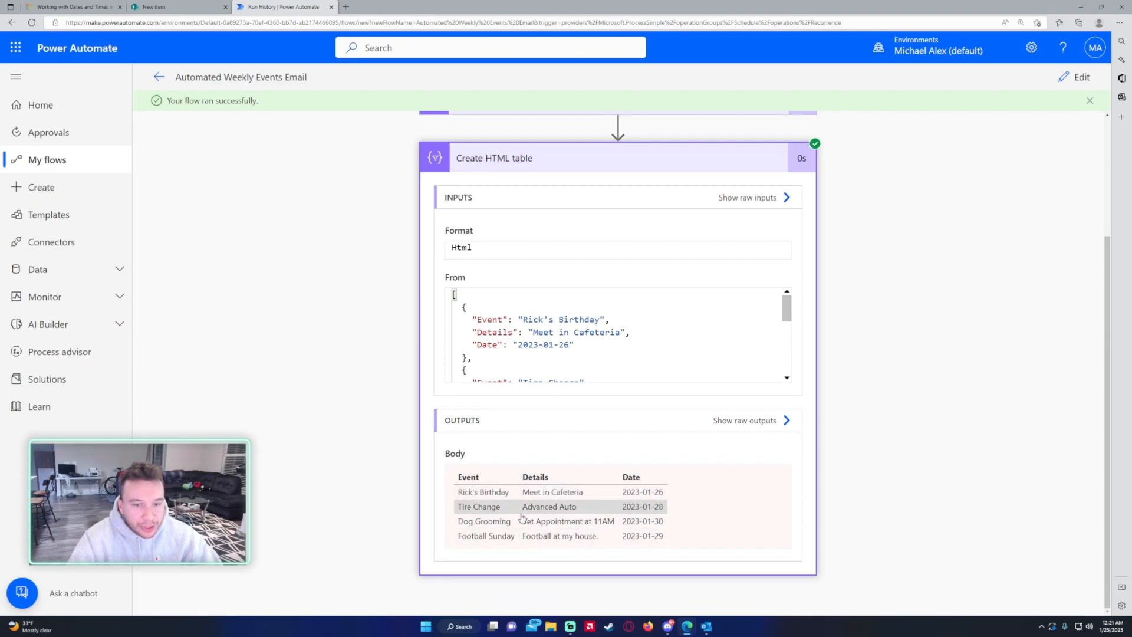
pyautogui.click(1076, 78)
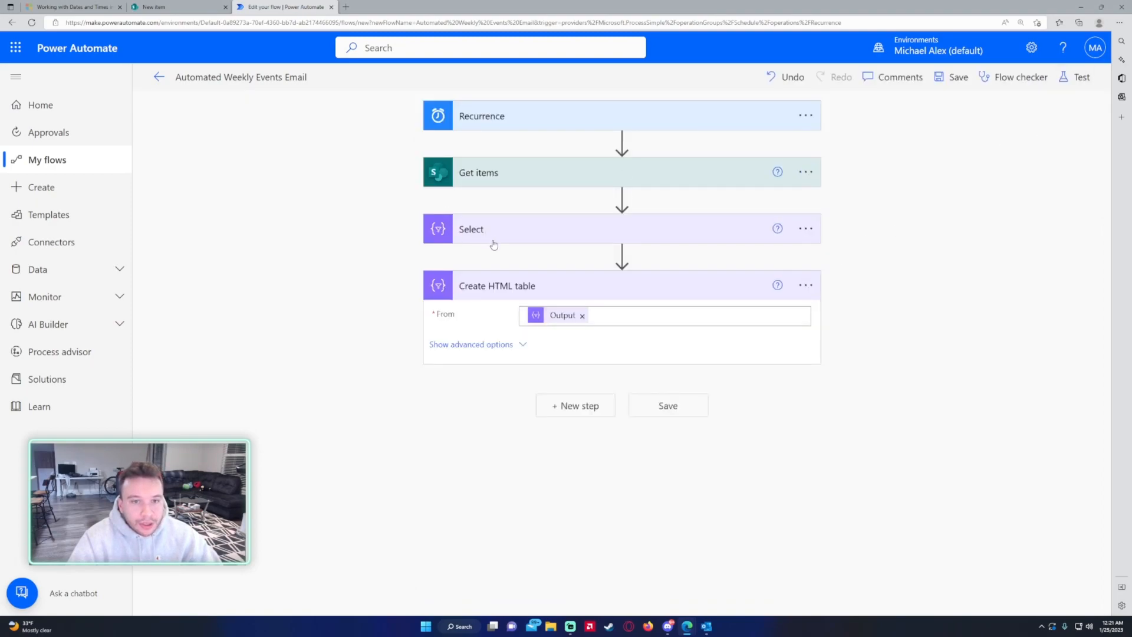
# - Add a Send an email (V2) action addressed to Michael
pyautogui.click(576, 405)
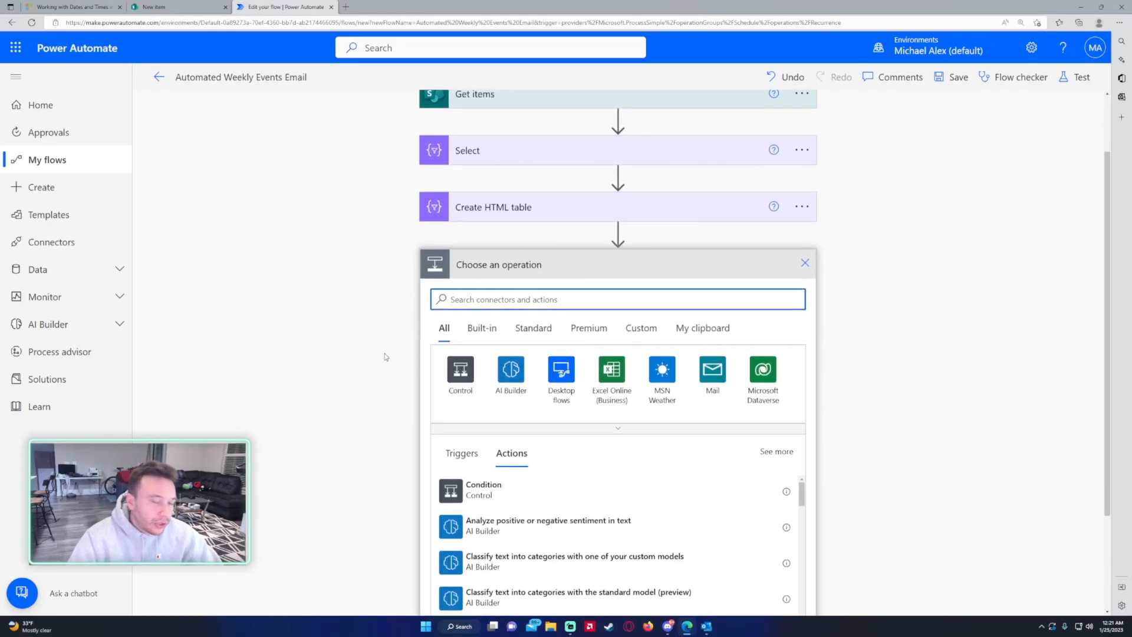
pyautogui.write('send an email')
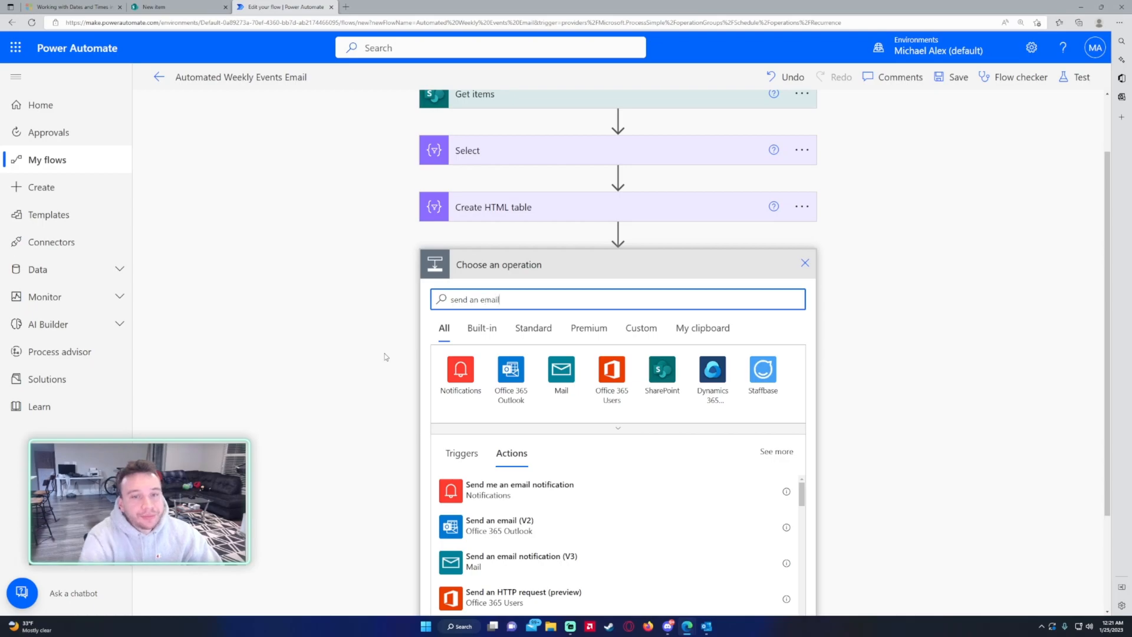
pyautogui.click(499, 525)
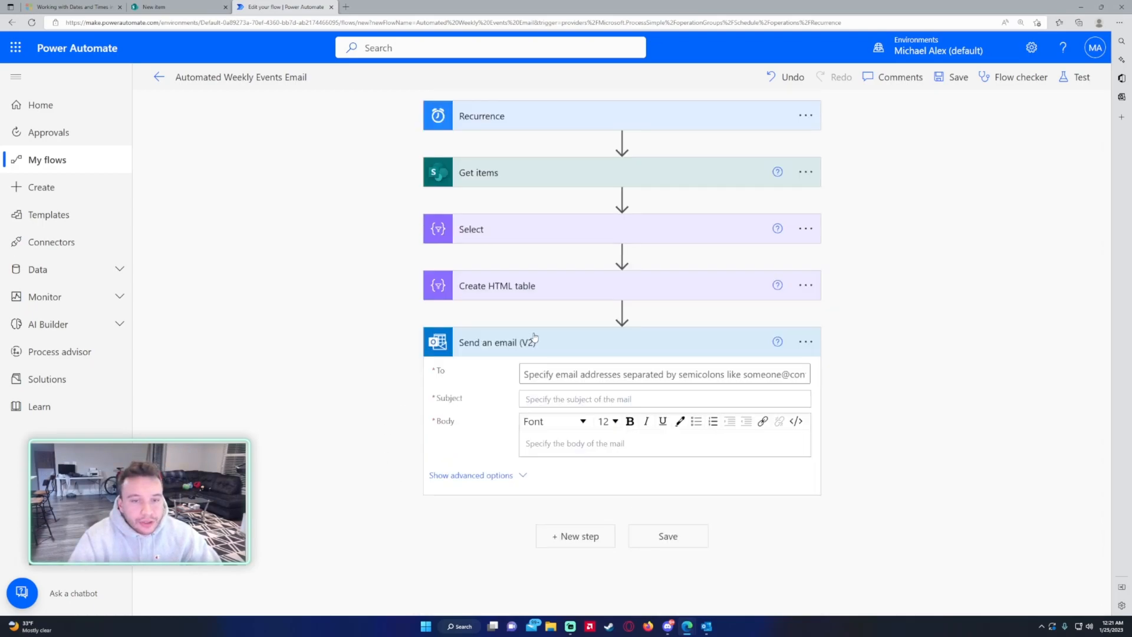
pyautogui.click(663, 374)
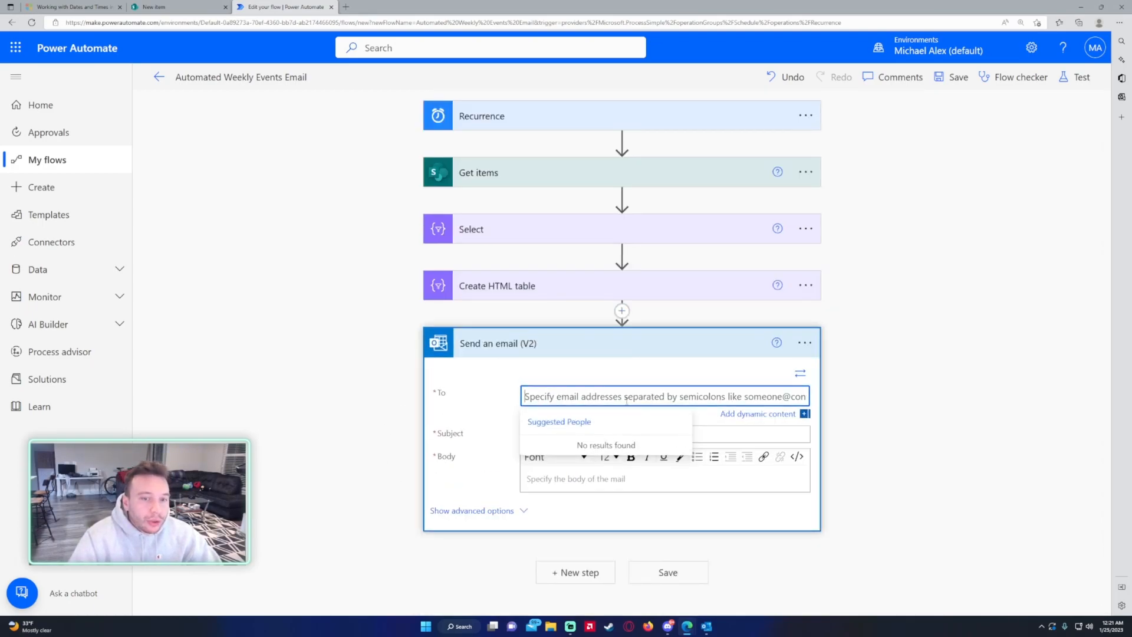
pyautogui.write('mica')
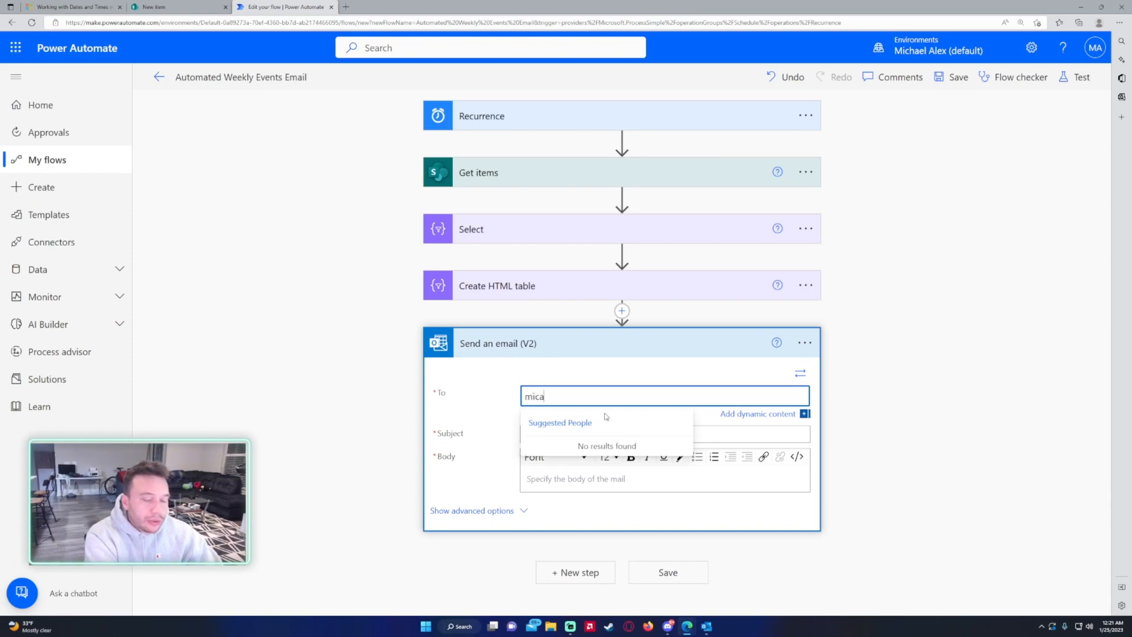
pyautogui.write('Michael')
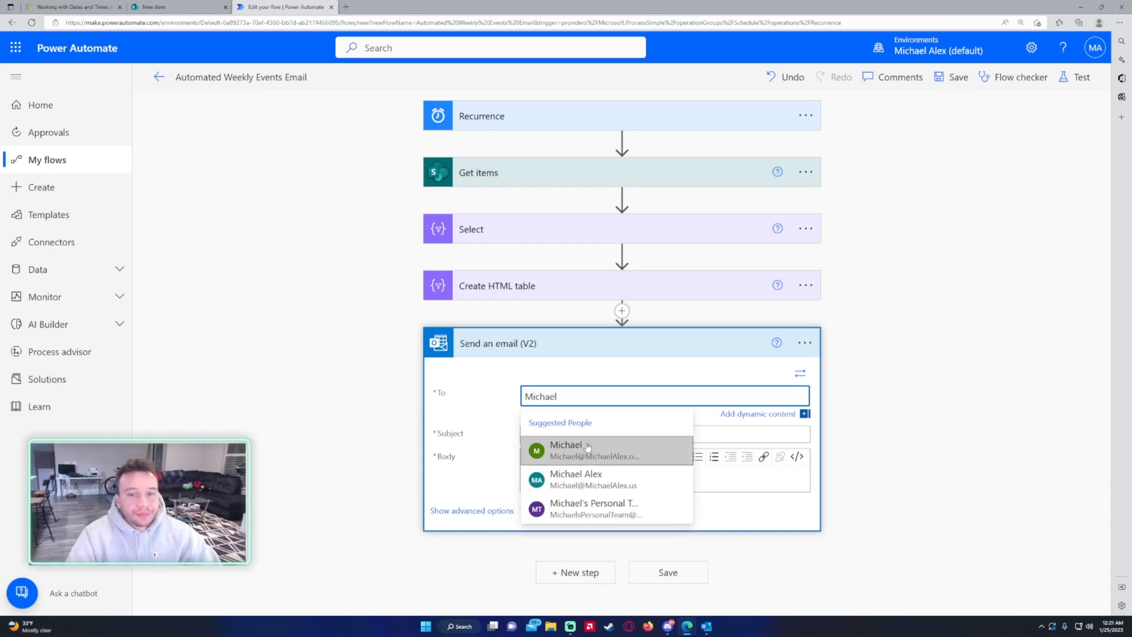
pyautogui.click(566, 450)
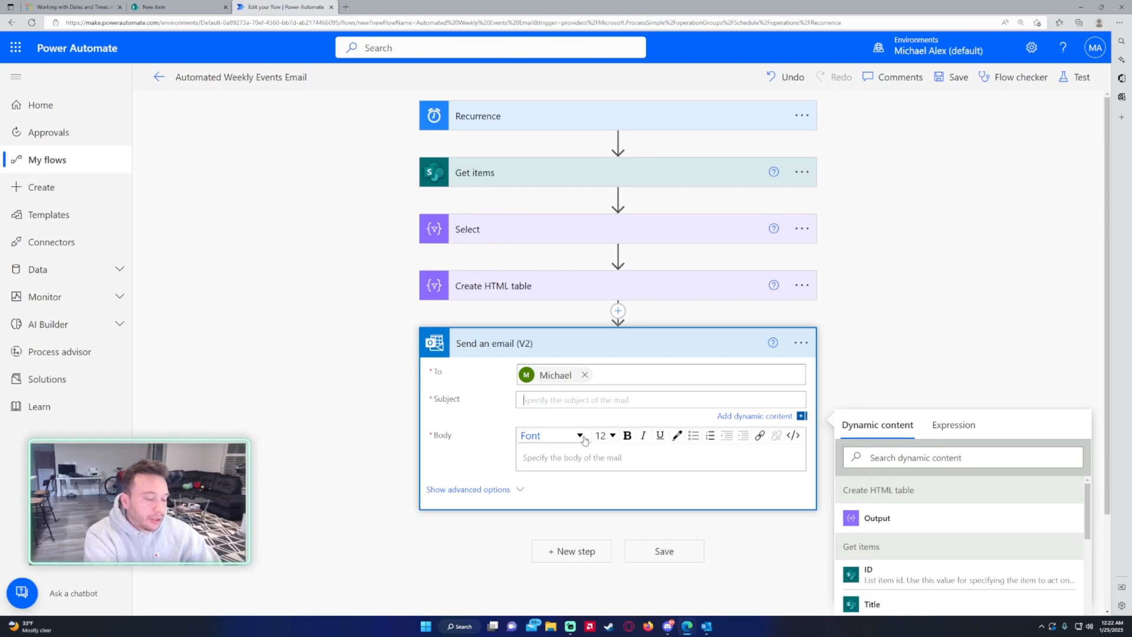
# - Set subject 'Upcoming Events for the Week', body to the HTML table Output, and save
pyautogui.write('Upco')
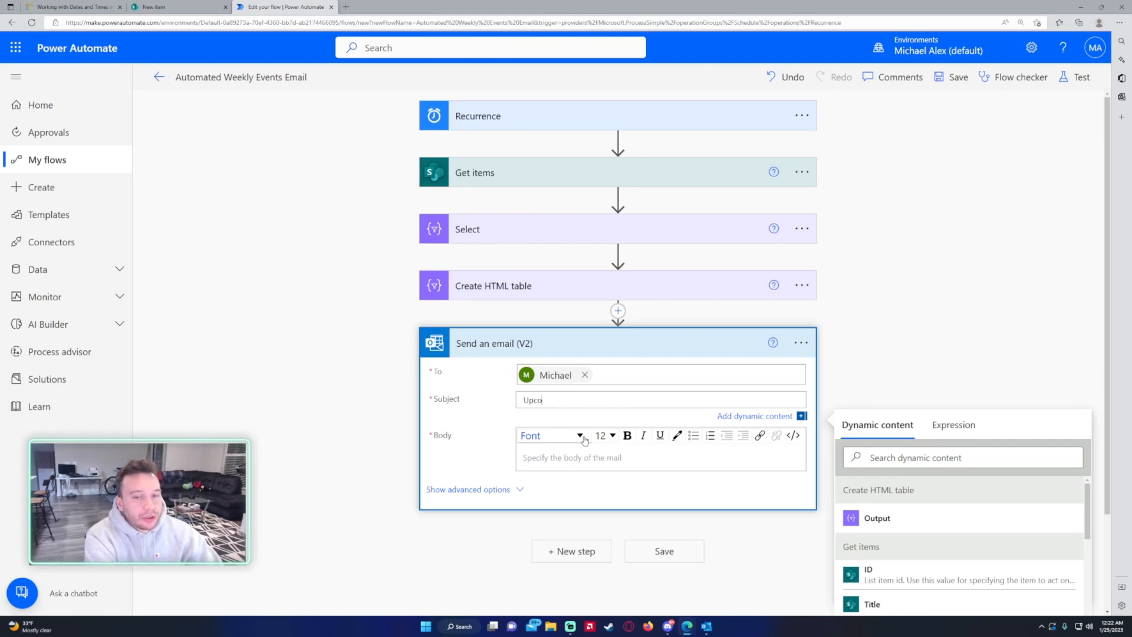
pyautogui.write('Upcoming Events for the Week')
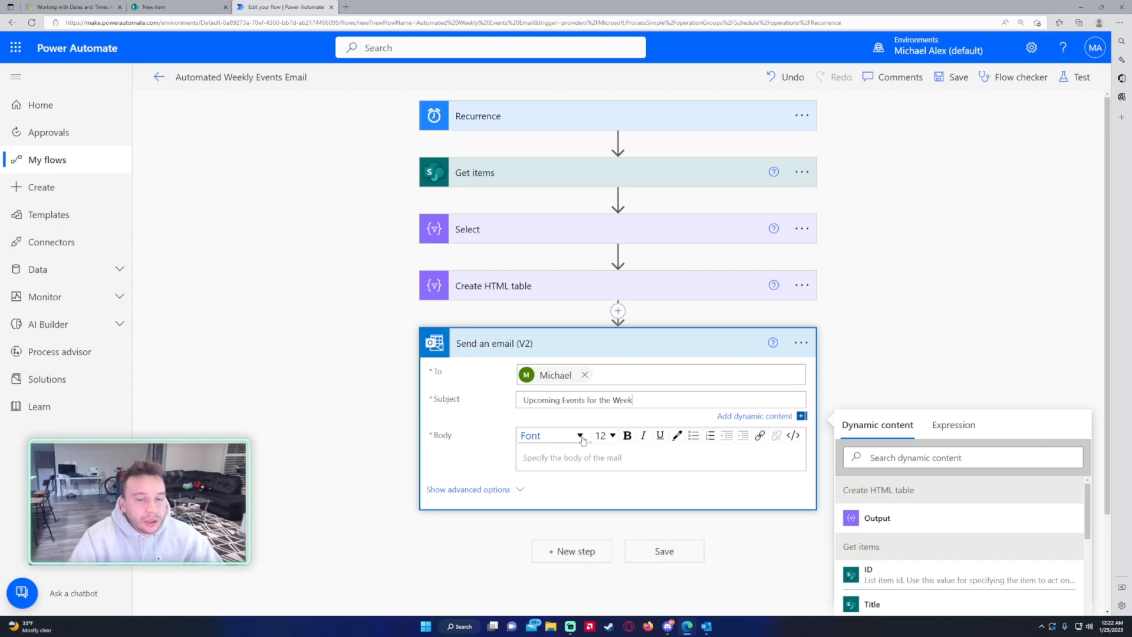
pyautogui.scroll(-3)
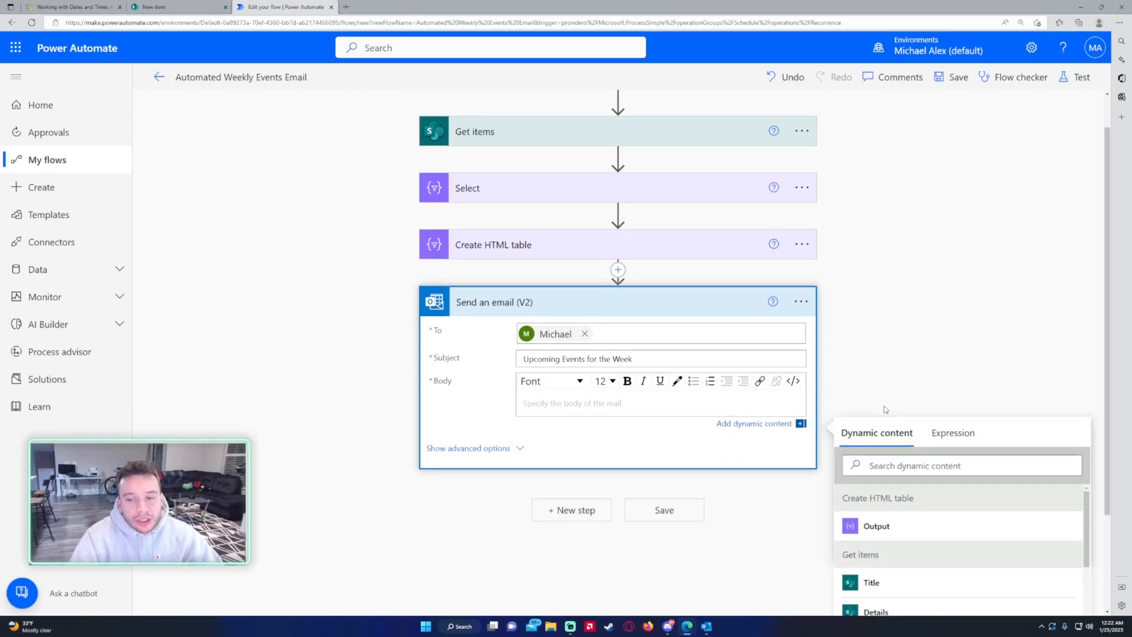
pyautogui.scroll(-3)
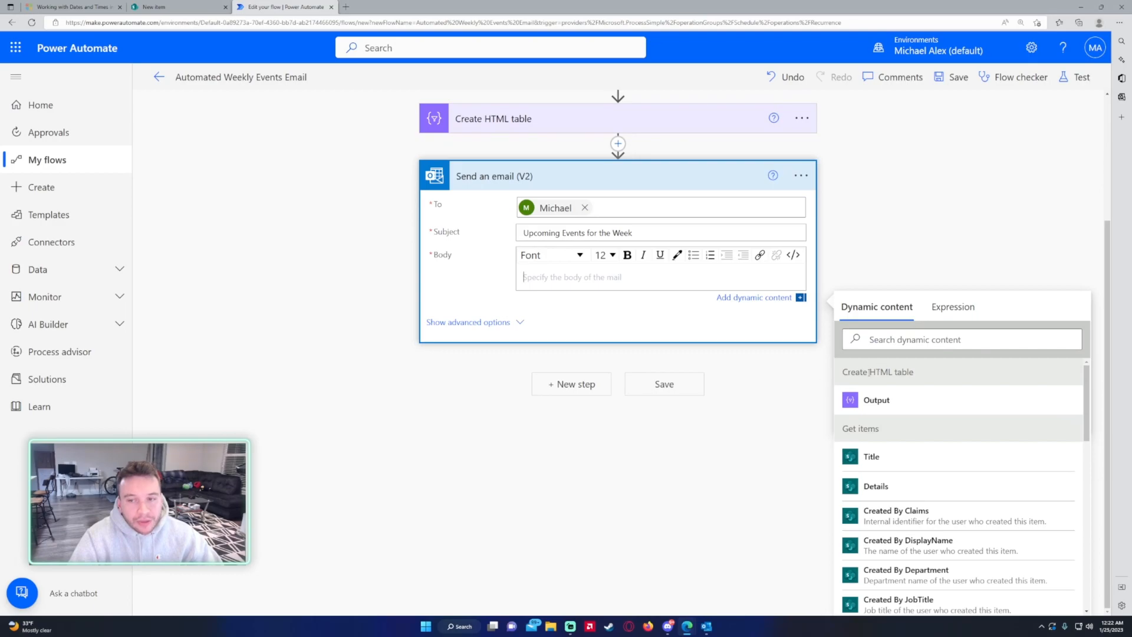
pyautogui.click(877, 400)
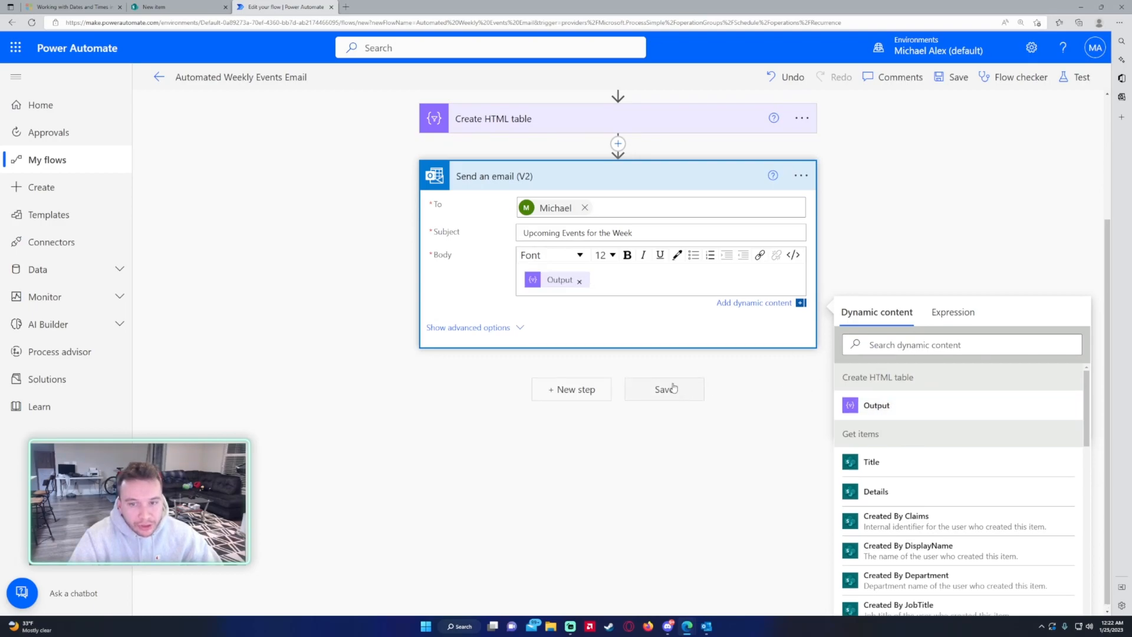
pyautogui.click(663, 388)
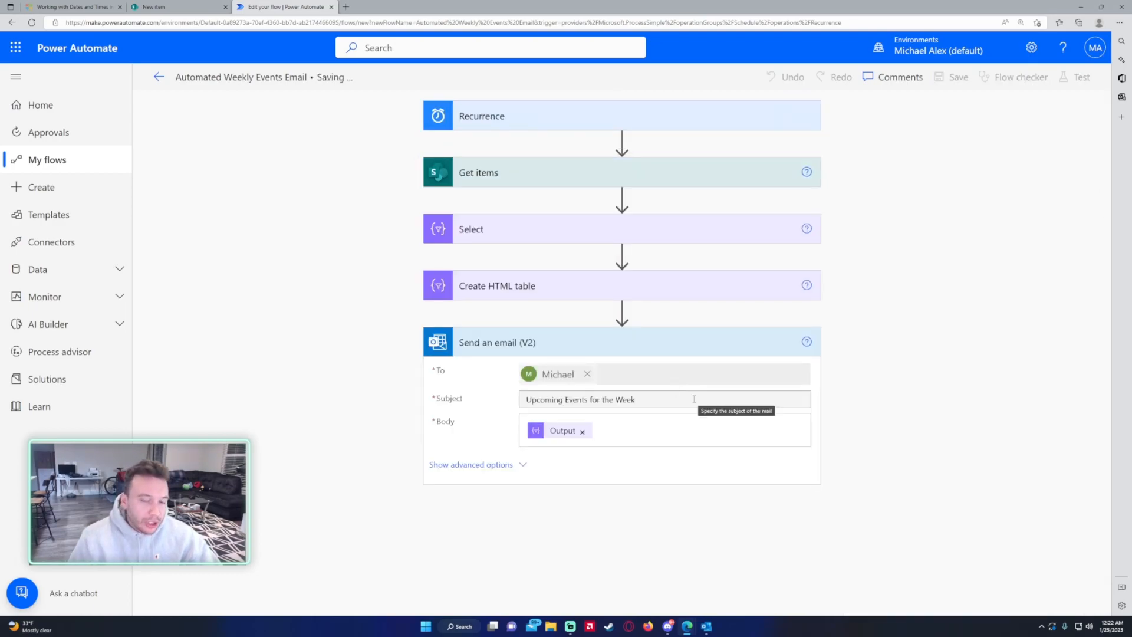
pyautogui.click(957, 77)
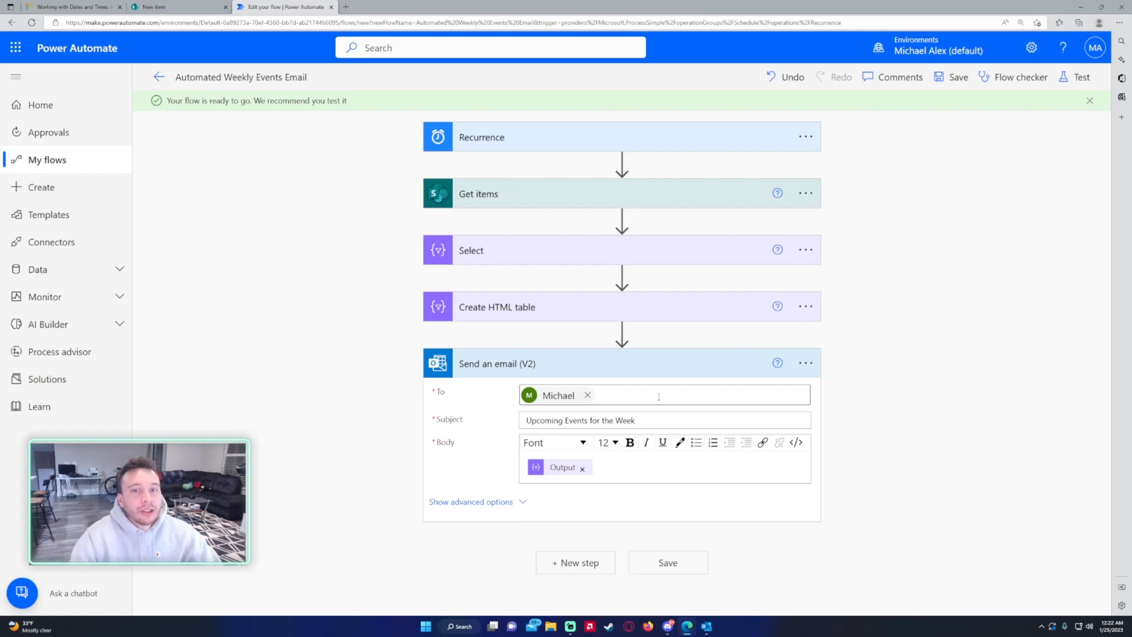
pyautogui.moveTo(622, 331)
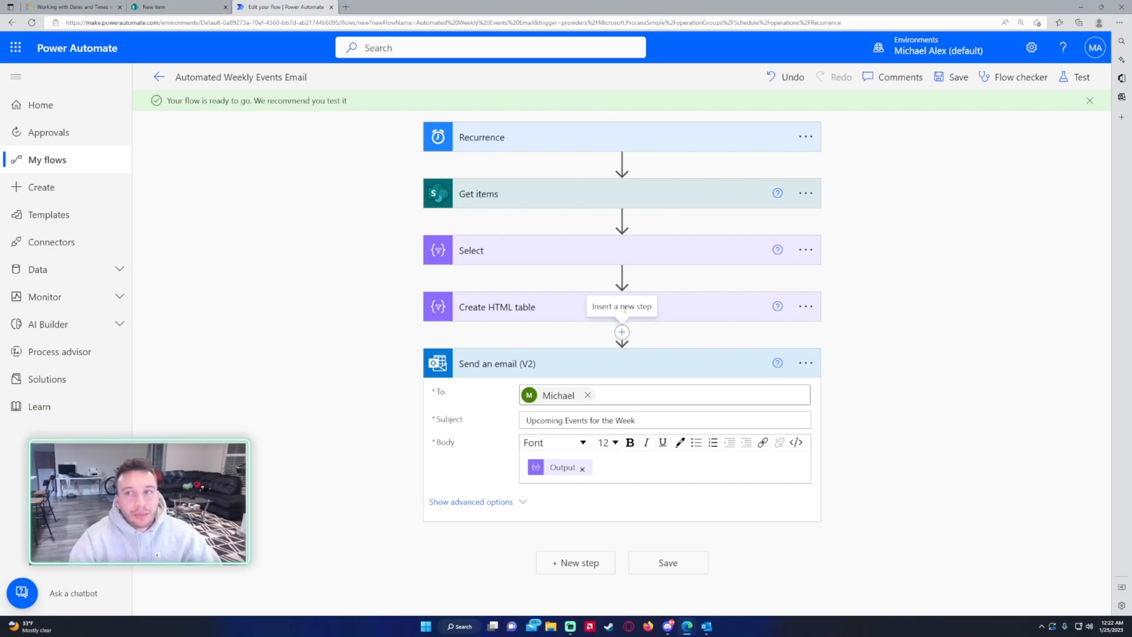
pyautogui.moveTo(1081, 77)
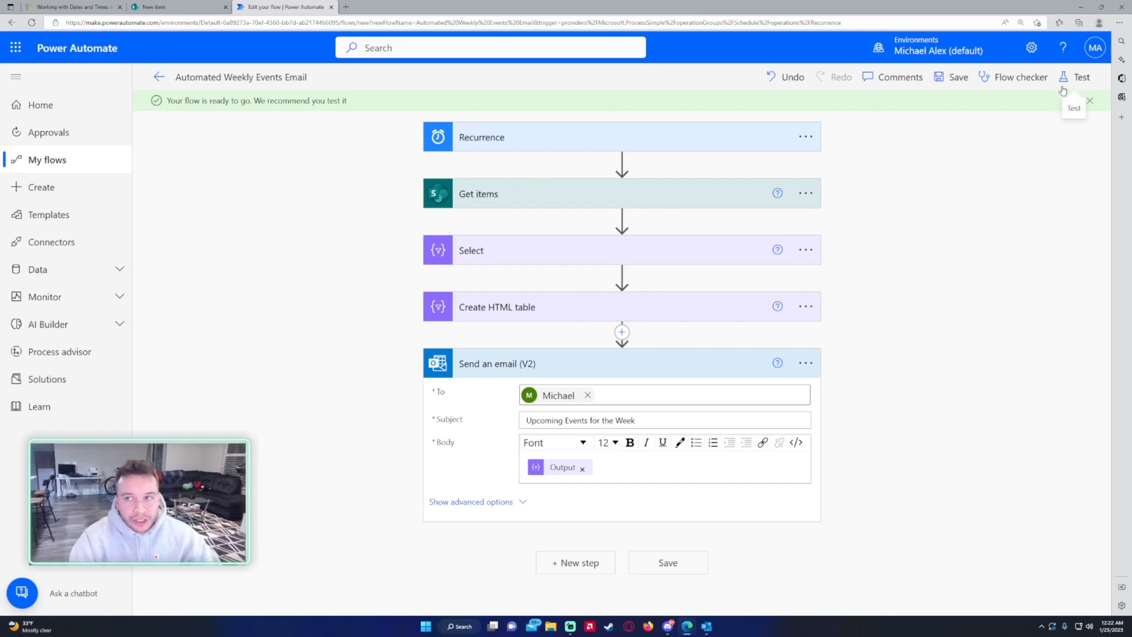
# - Run a manual test of the flow and view all five steps completing successfully
pyautogui.click(1080, 78)
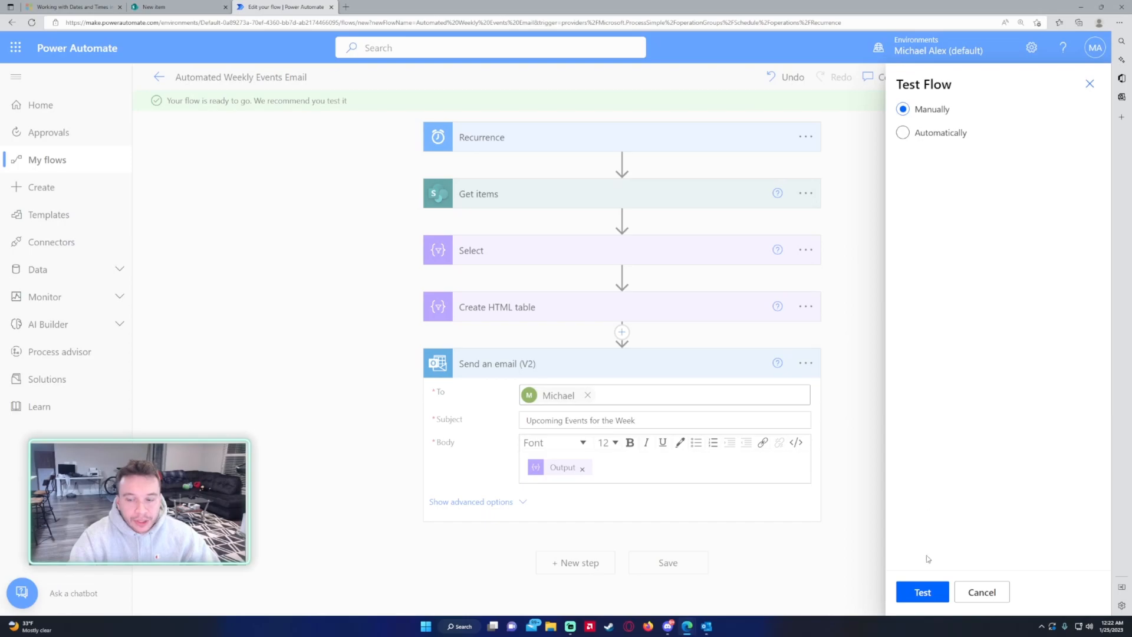
pyautogui.click(923, 591)
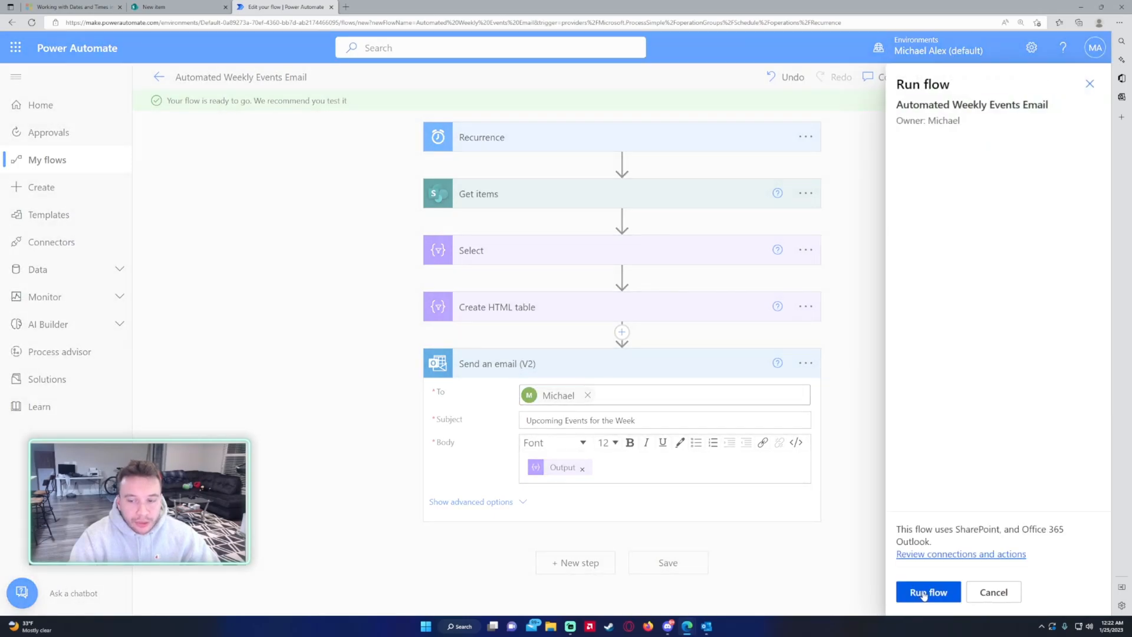
pyautogui.click(928, 591)
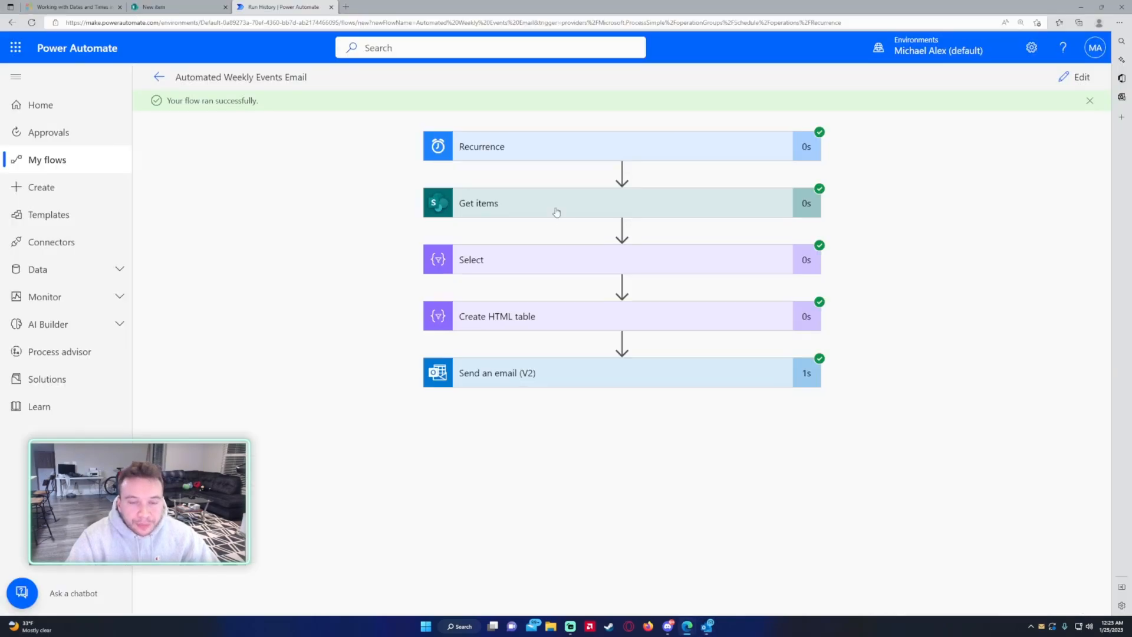
pyautogui.moveTo(638, 266)
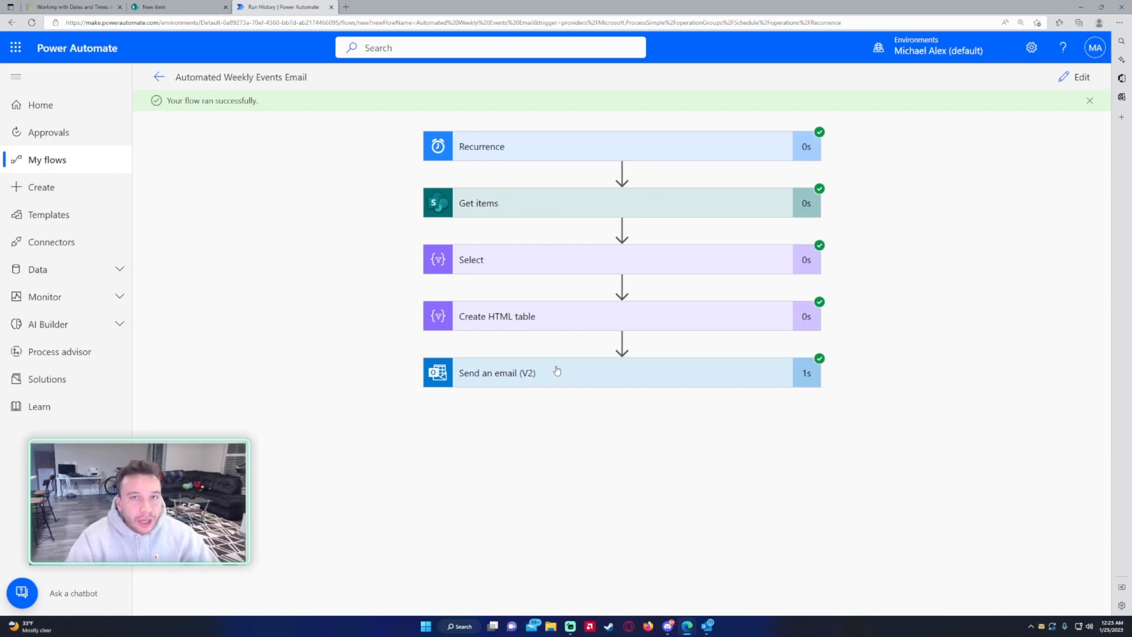
pyautogui.moveTo(598, 367)
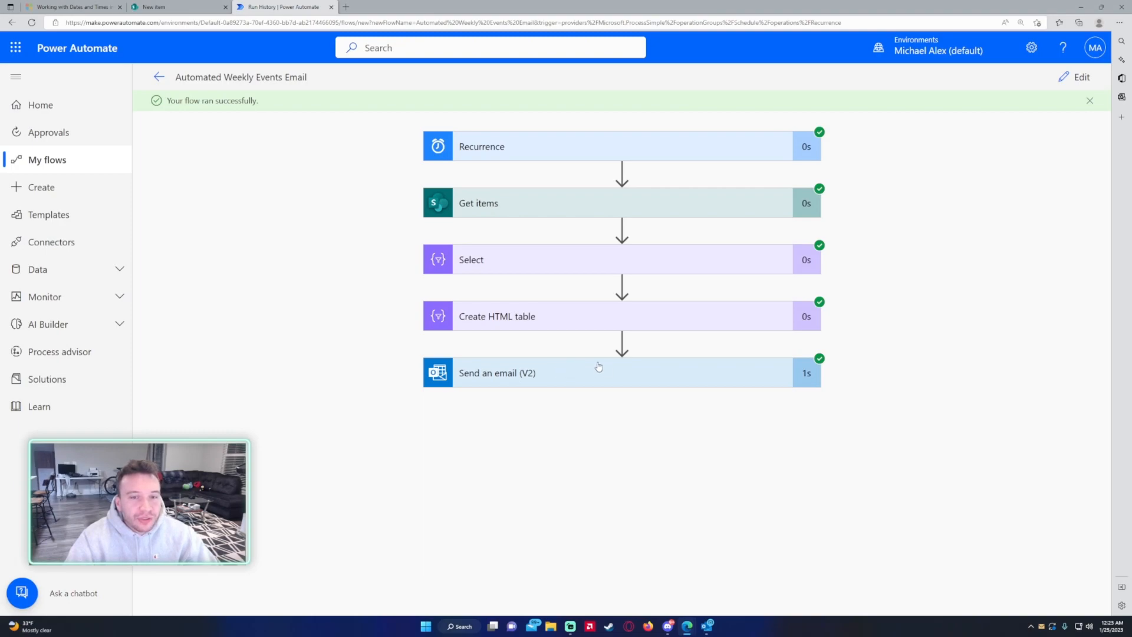